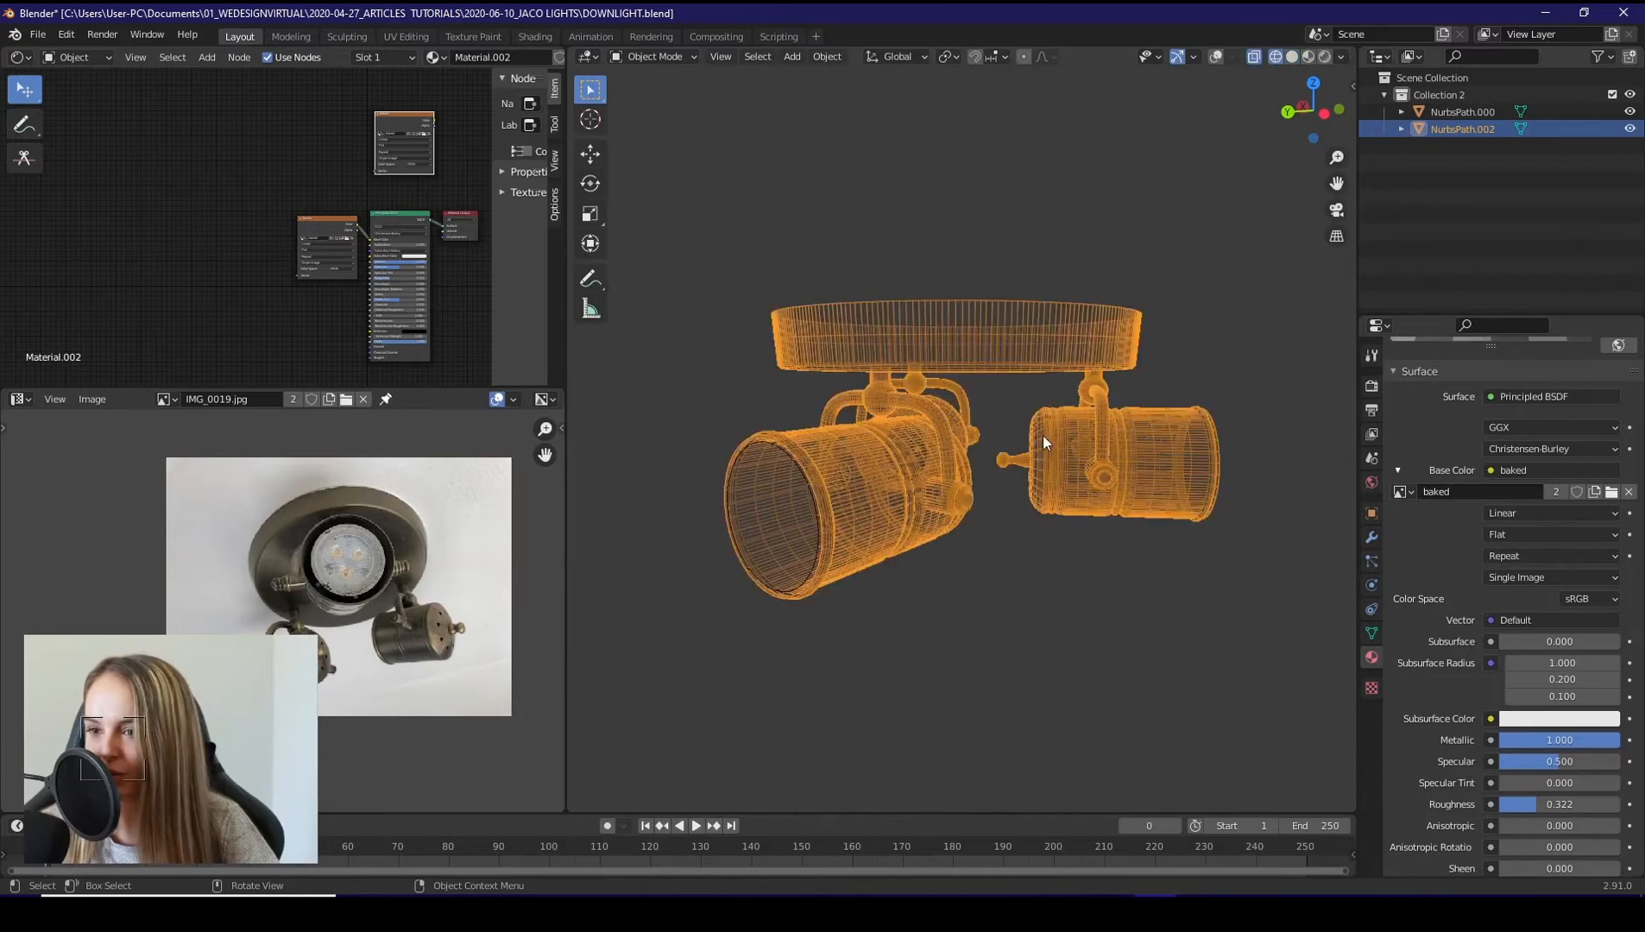
Orbit the wireframe downlight to another side and back to the front view.
drag(1044, 440, 1169, 498)
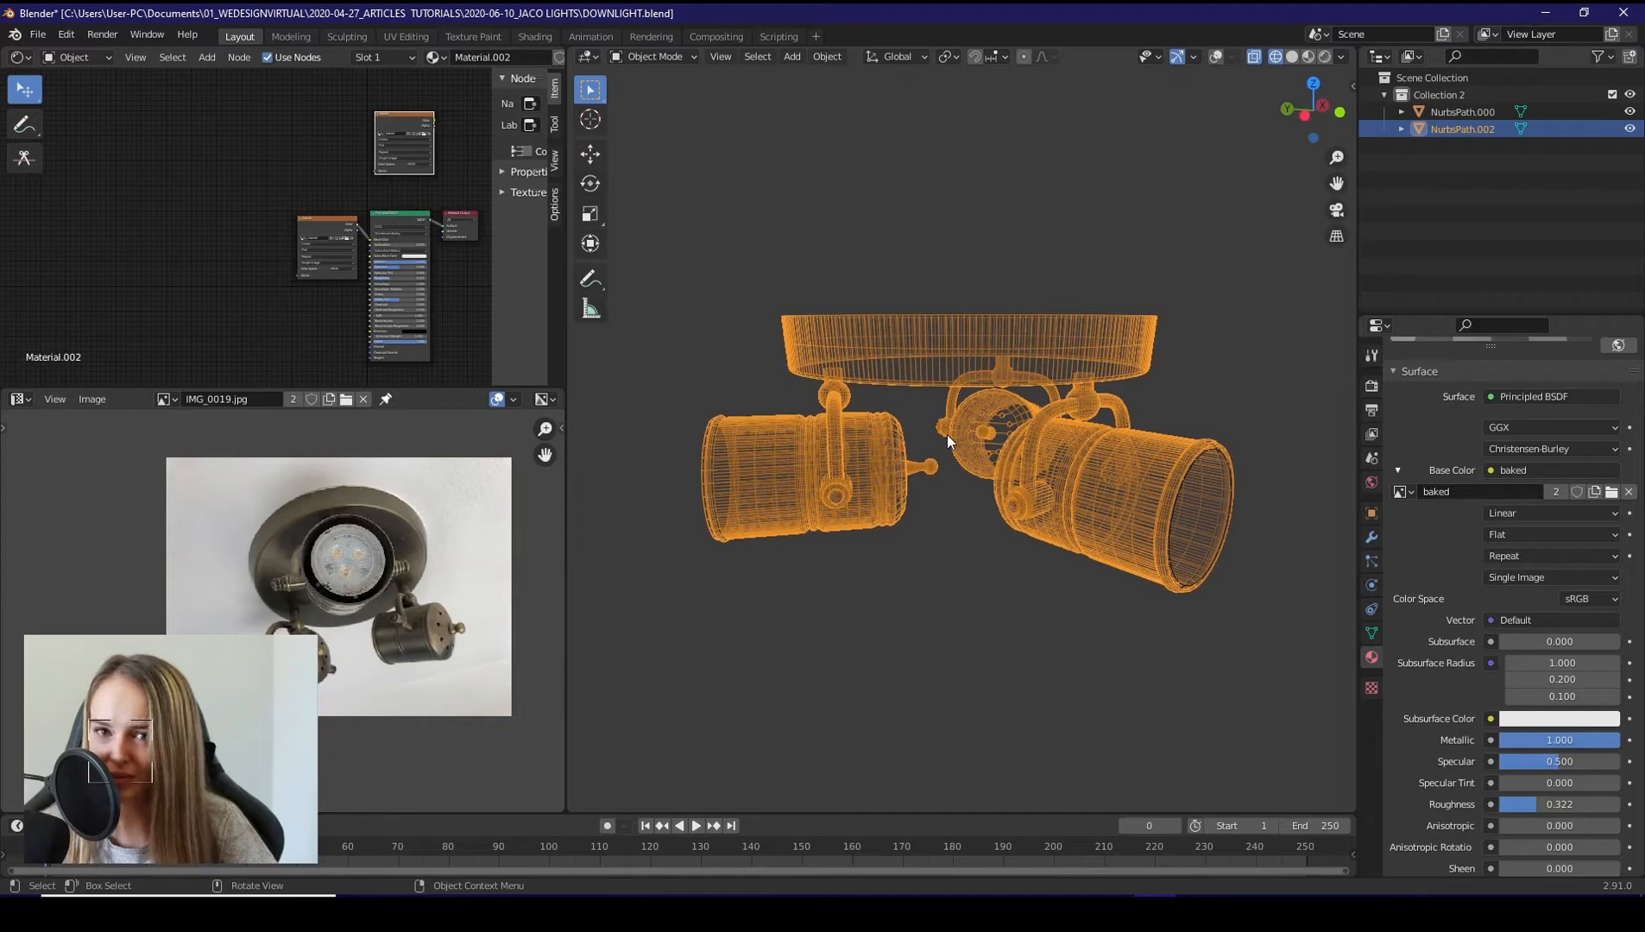
drag(944, 440, 933, 473)
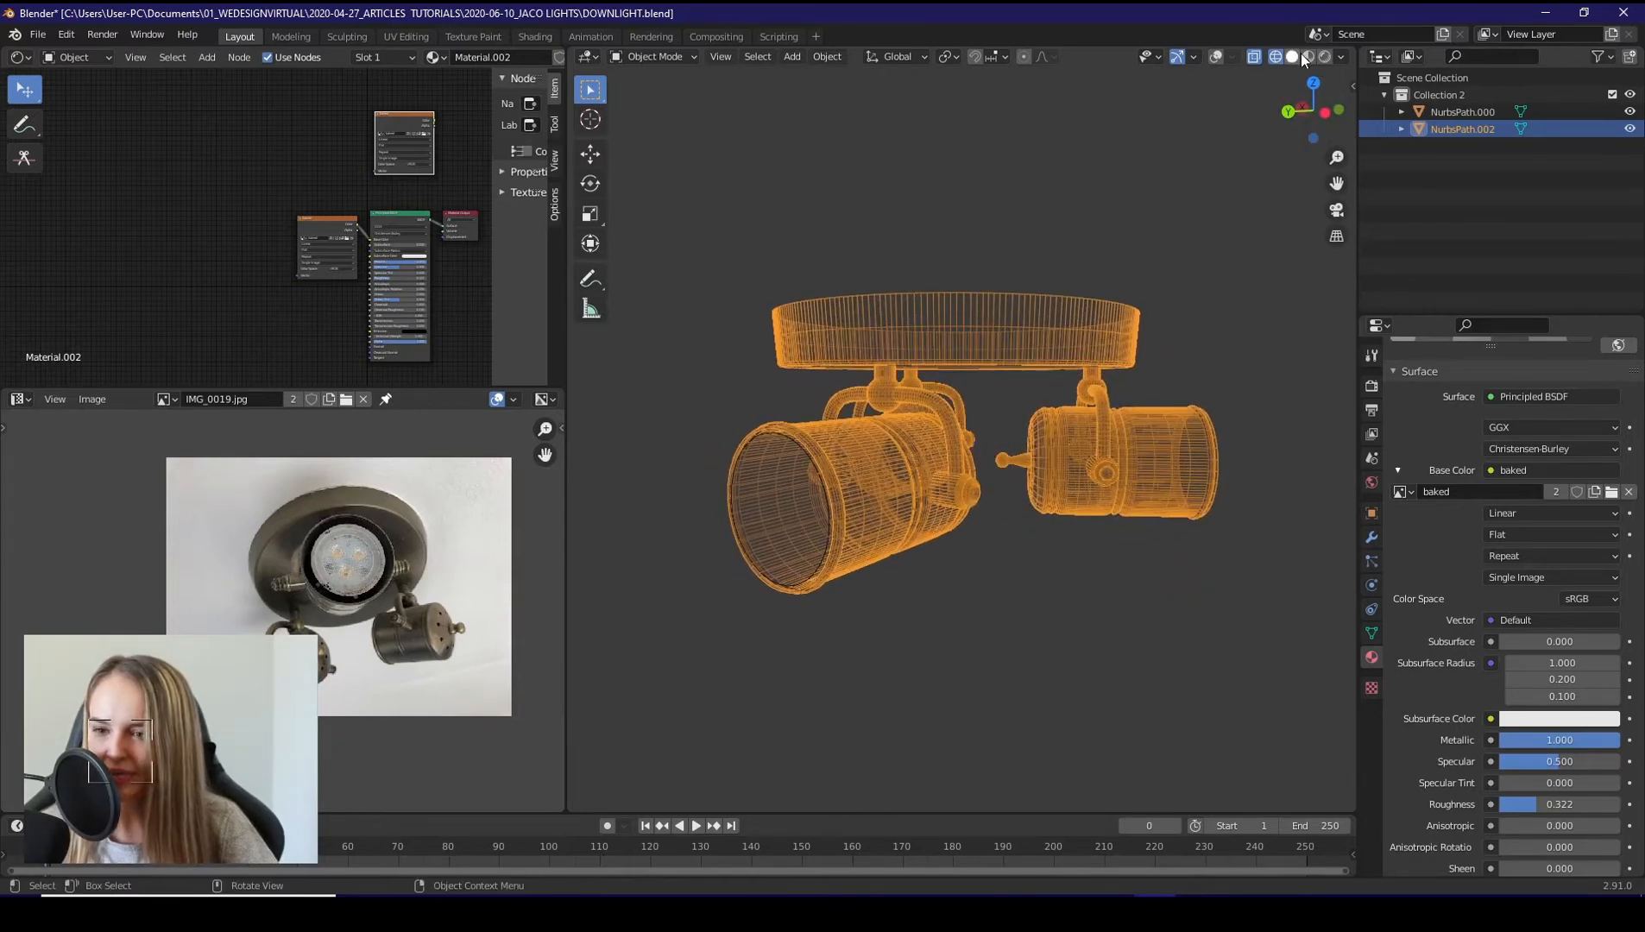
mouse_move(1292, 57)
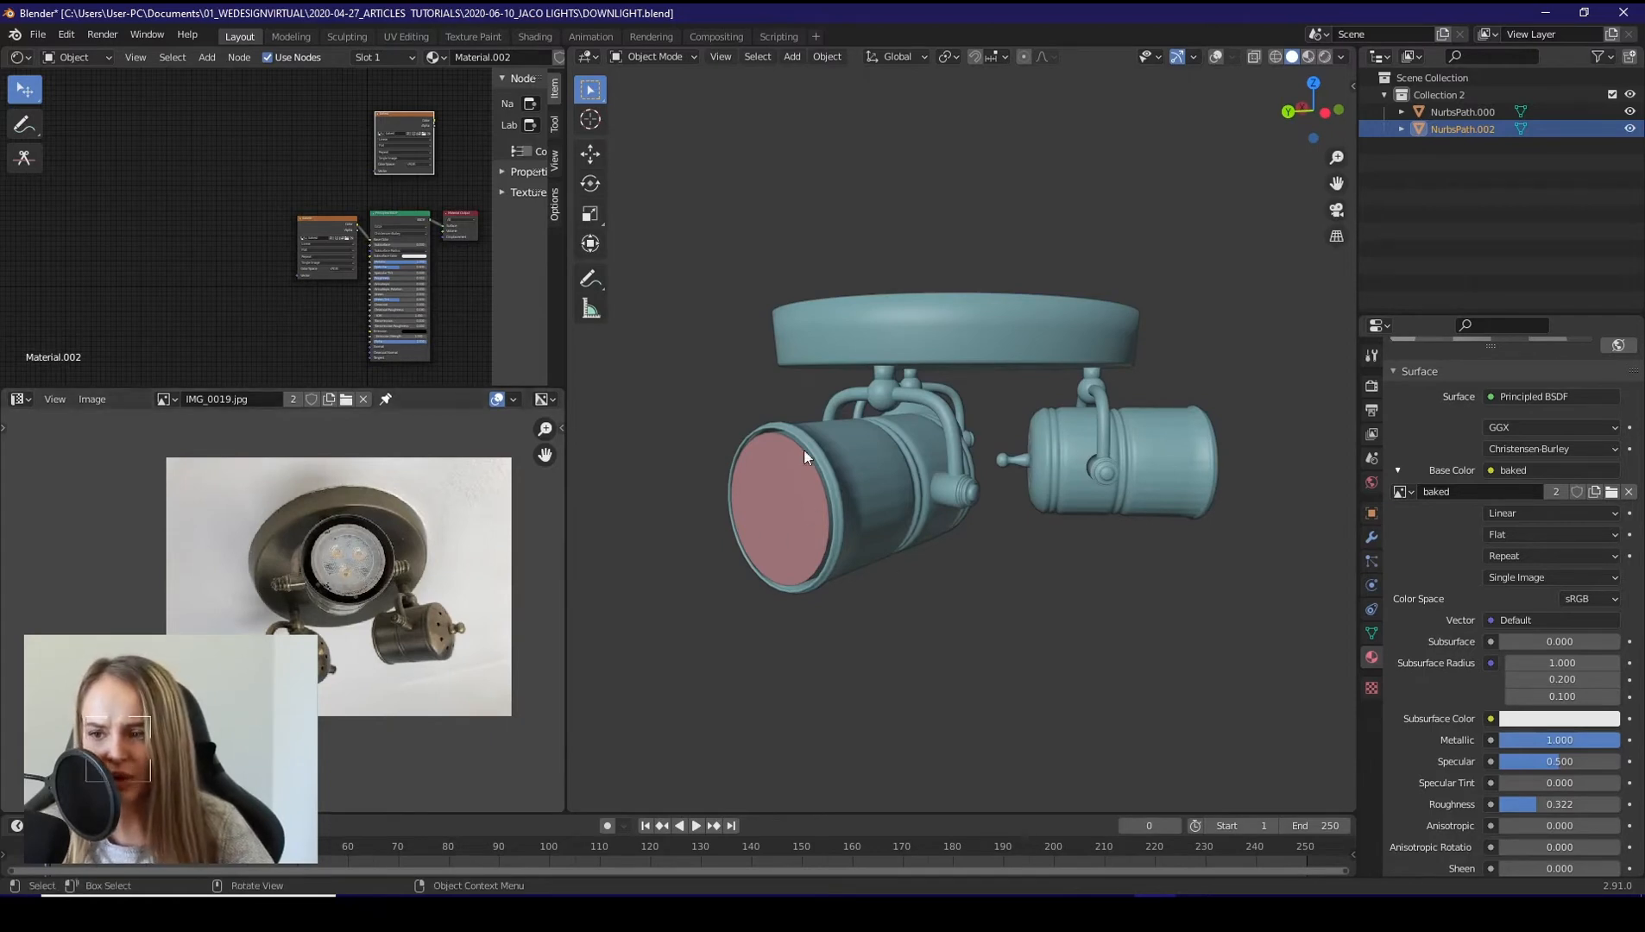
mouse_move(781, 490)
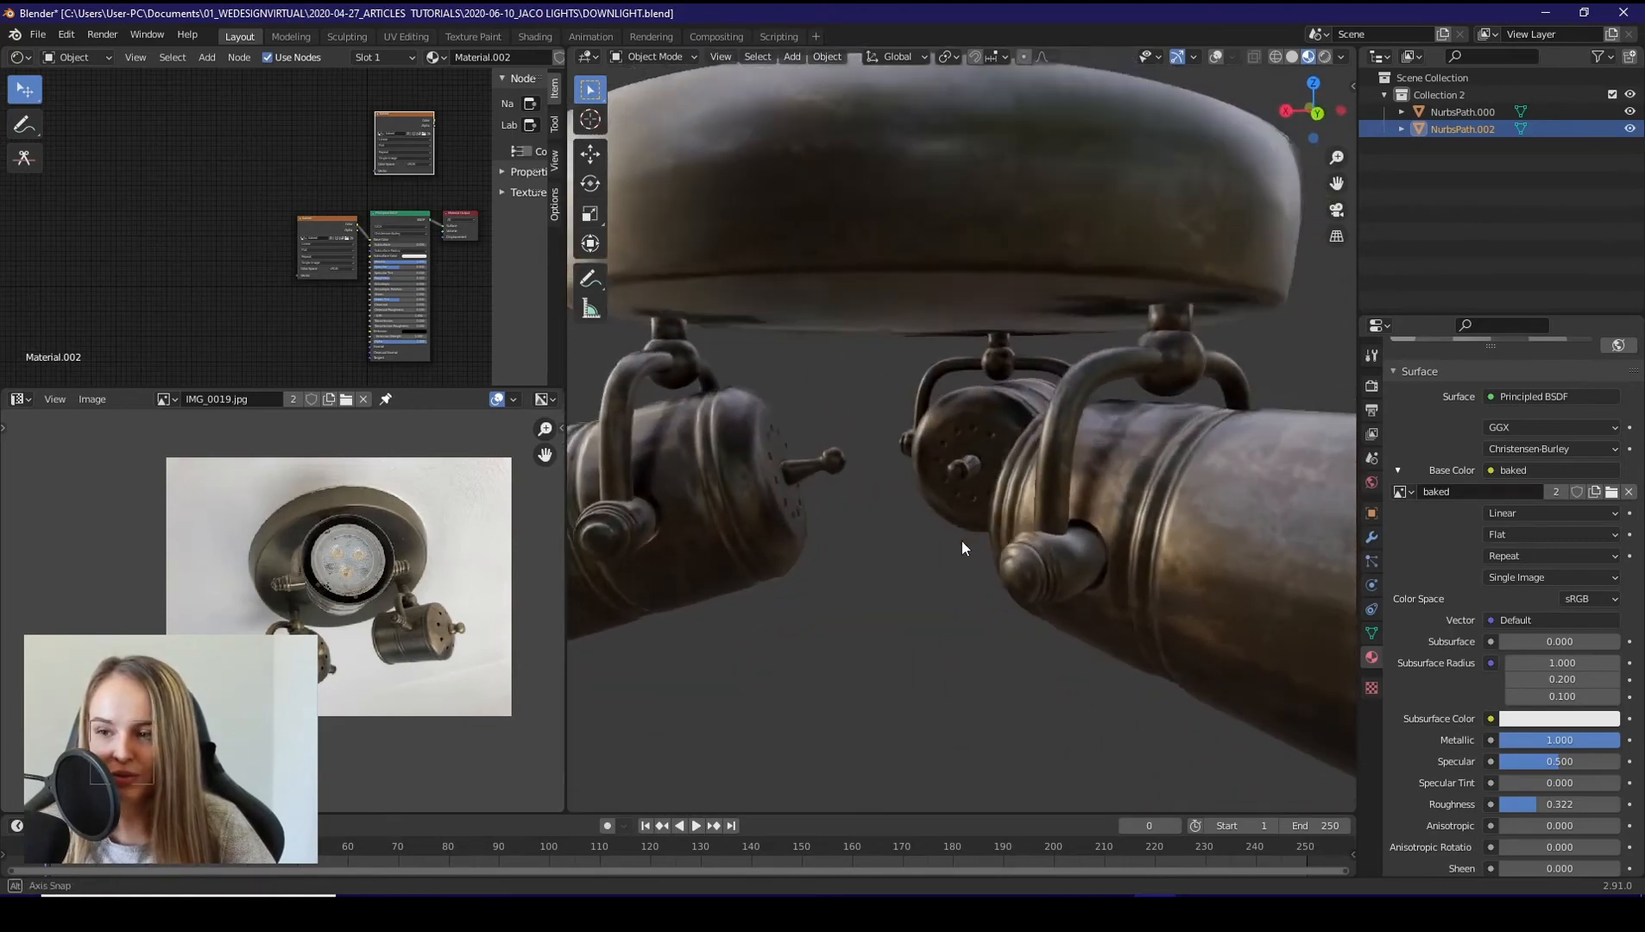
Zoom in to inspect the baked rusty-metal texture on the downlight arms.
drag(961, 547, 868, 523)
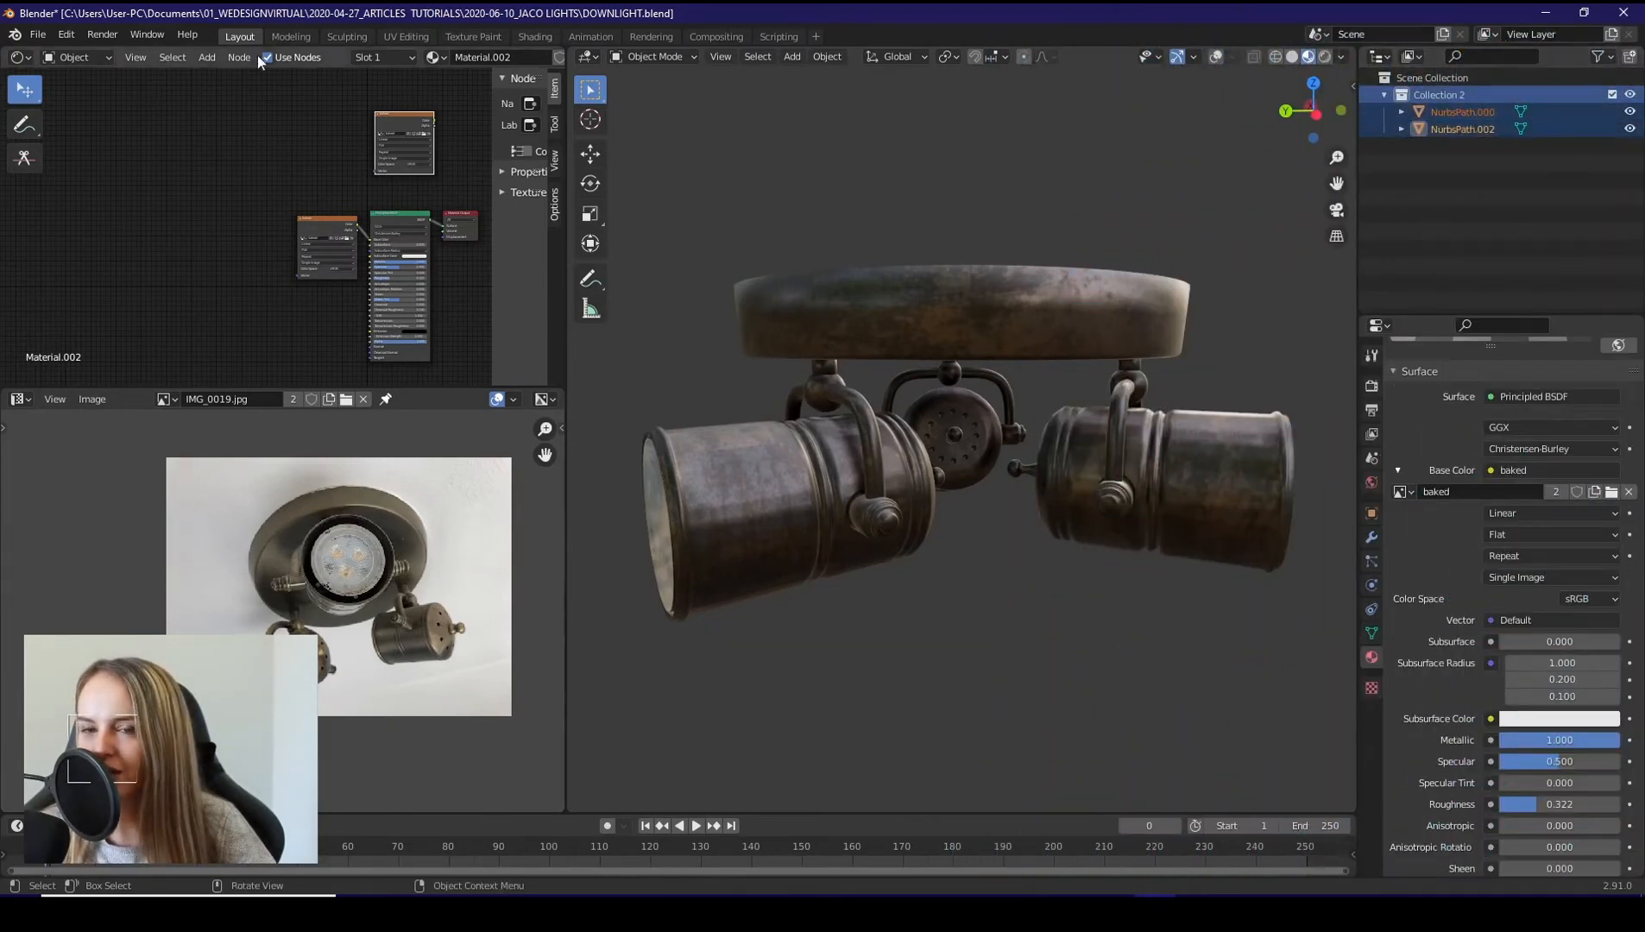
Export the downlight as FBX, naming the file DOWNLIGHT_ARMODEL.fbx.
click(38, 33)
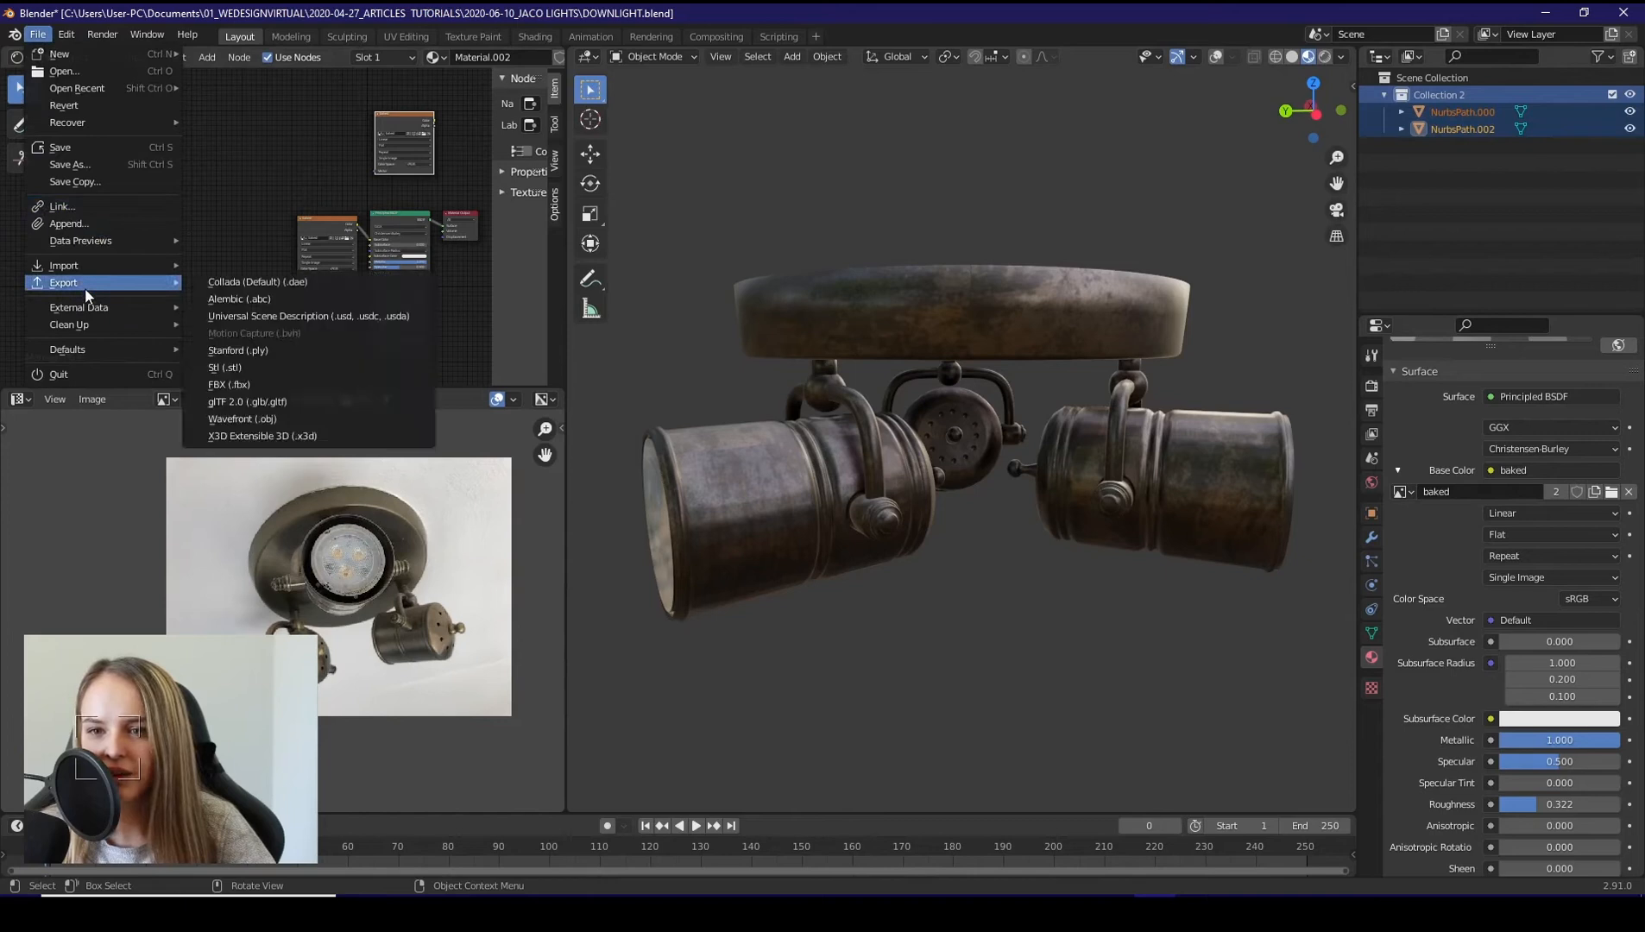
mouse_move(259, 384)
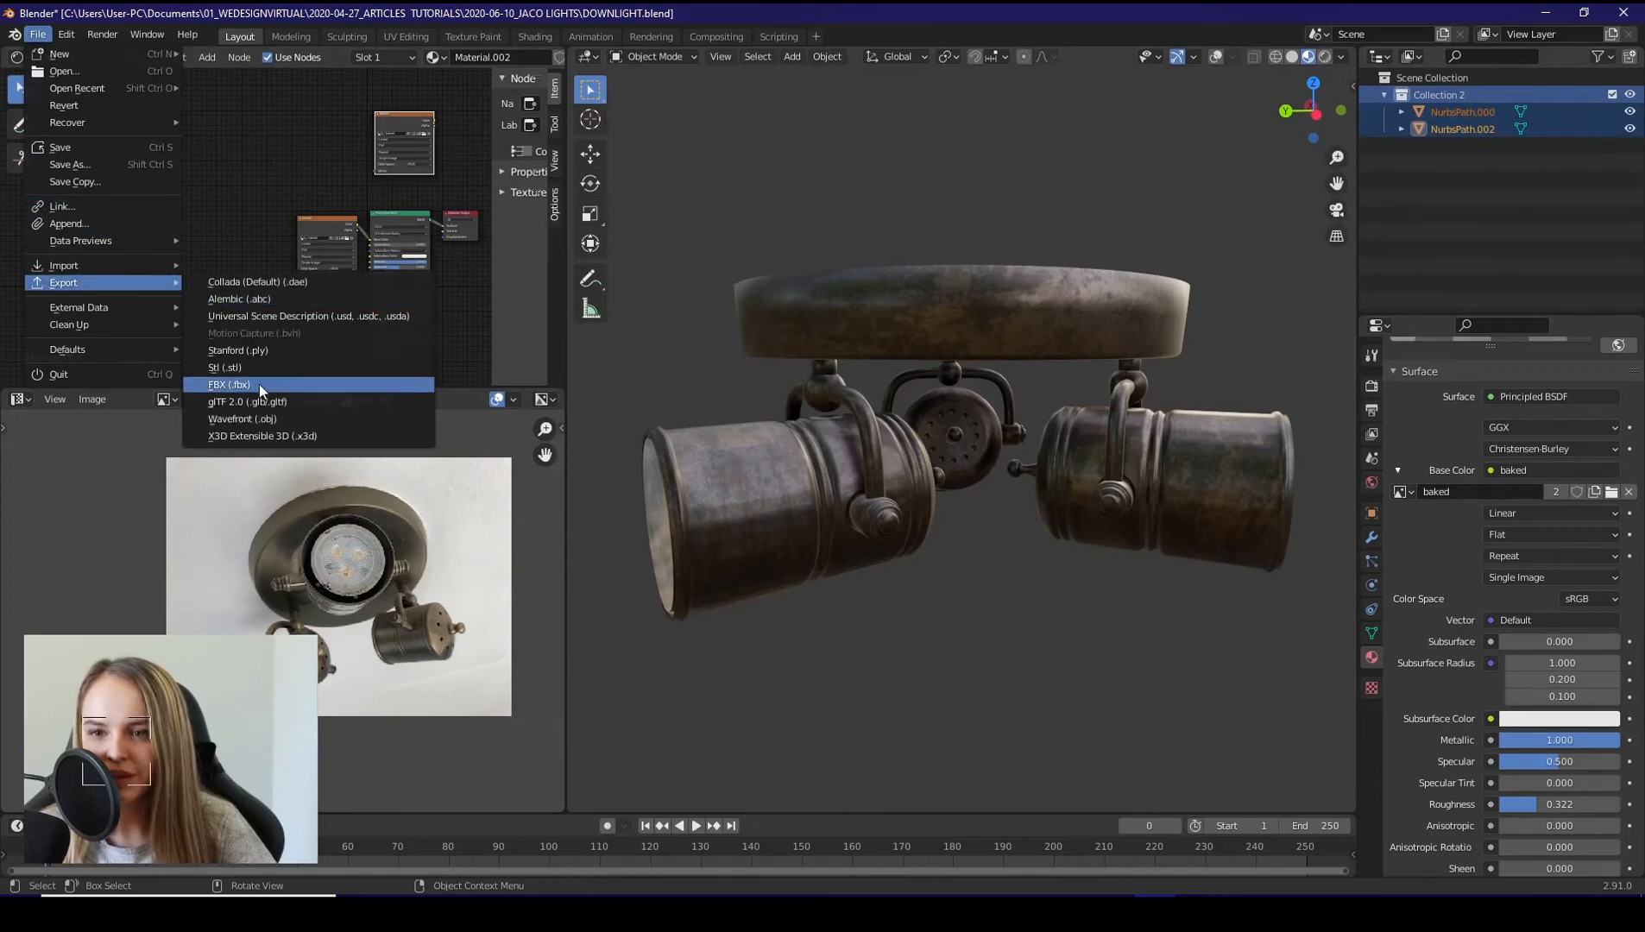
click(227, 385)
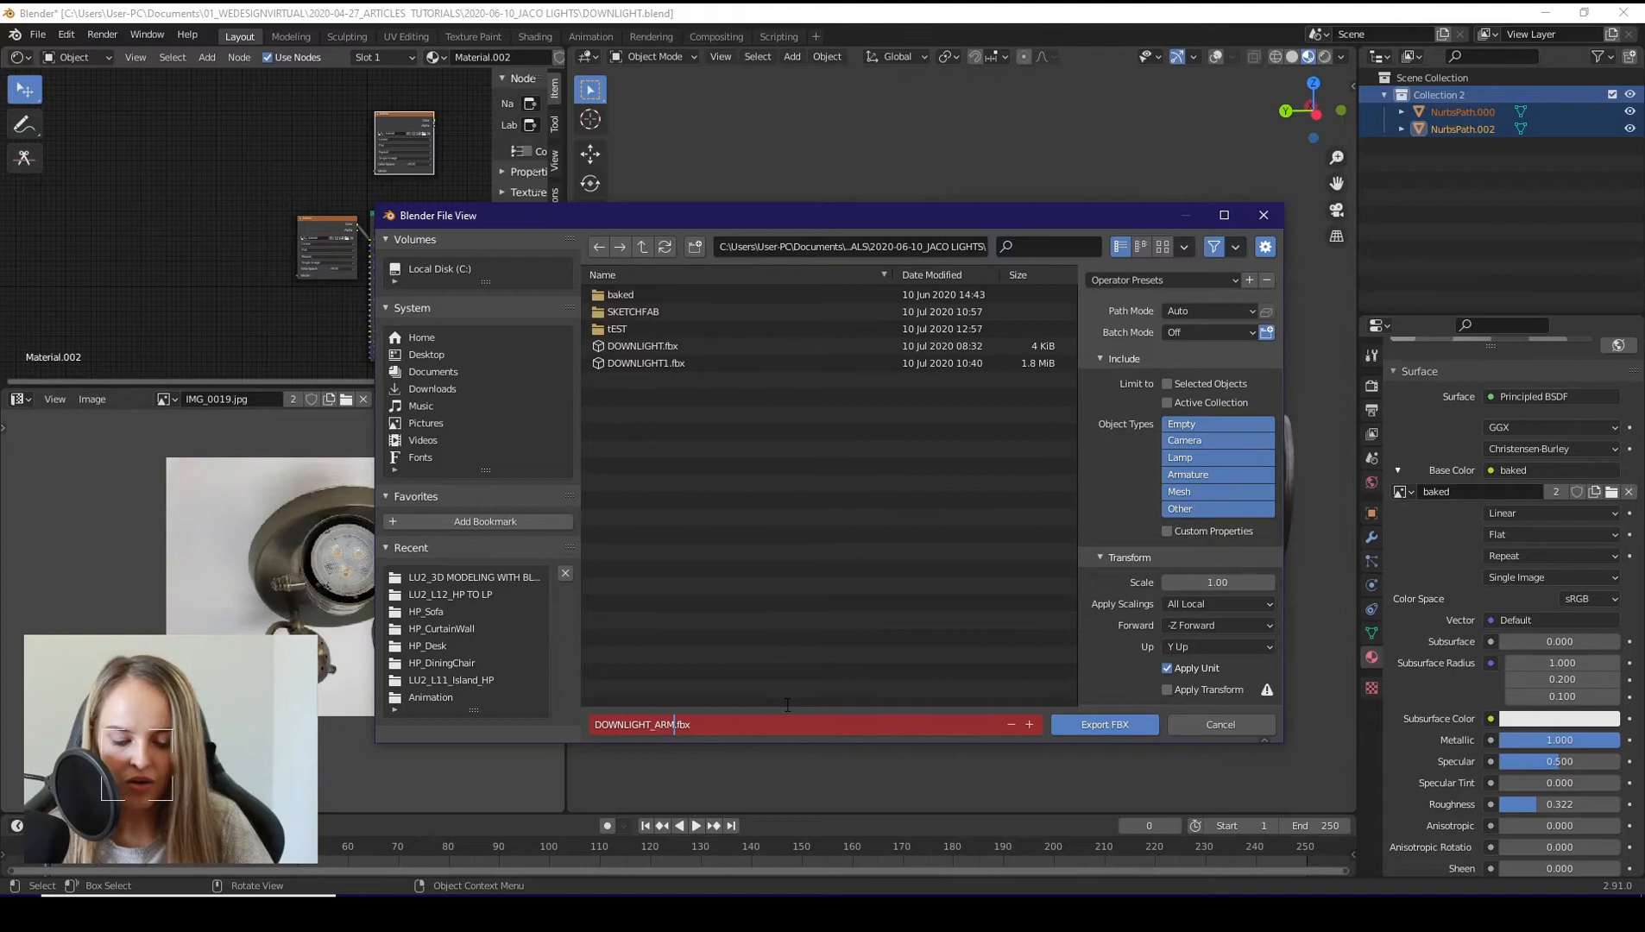
text(ODEL)
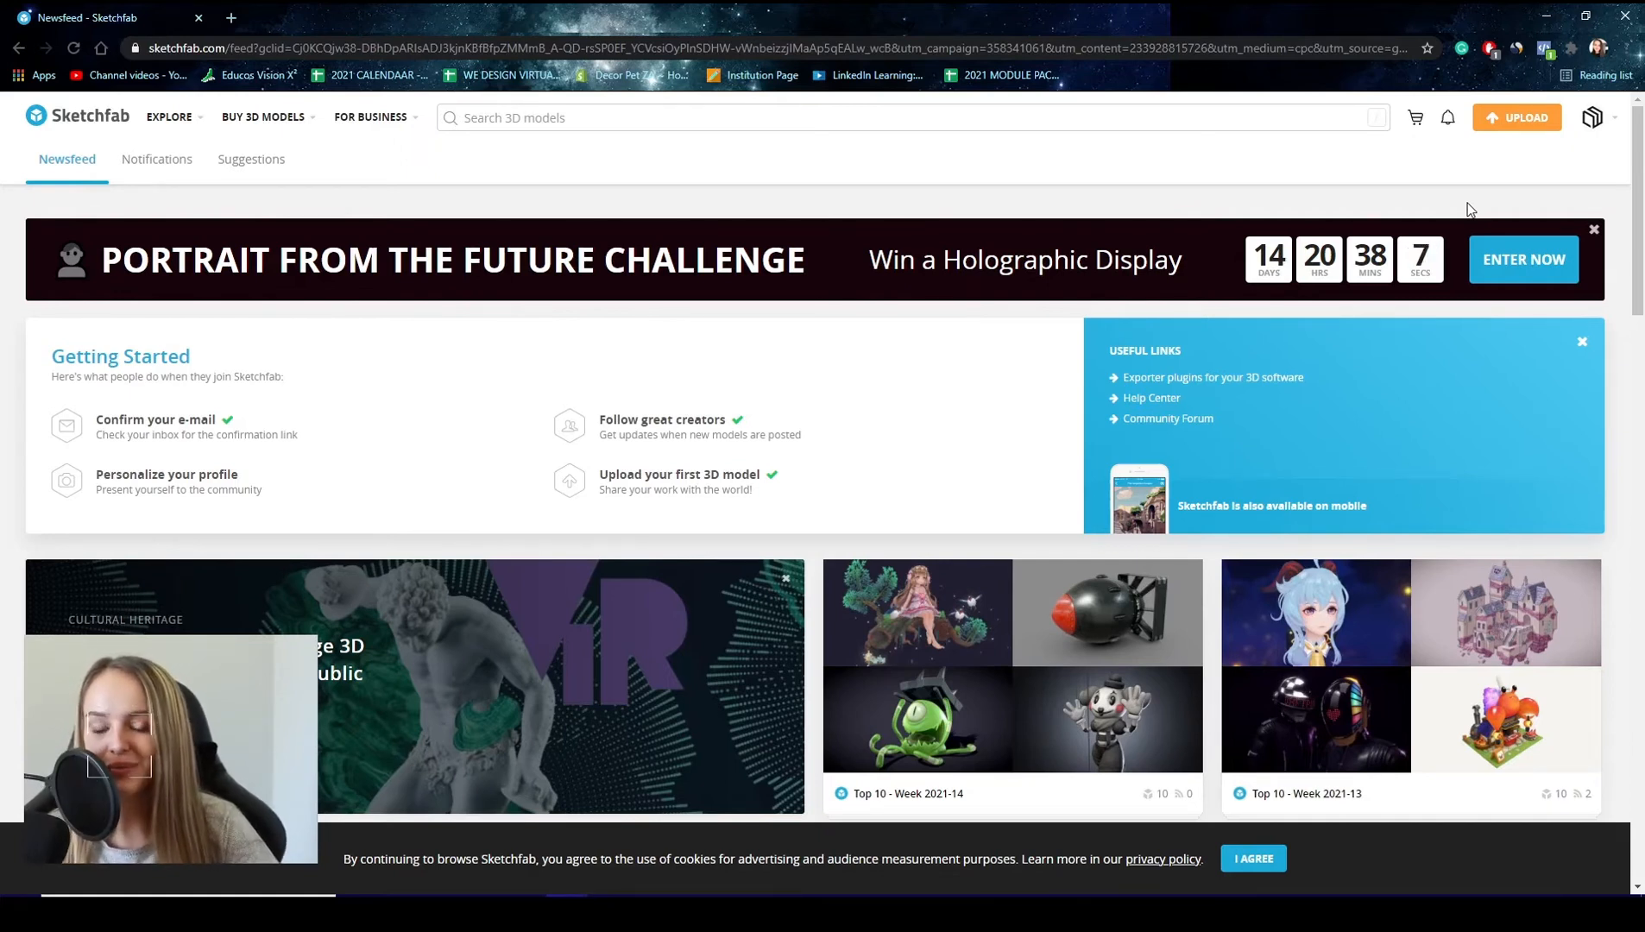
Start a new model upload from the Sketchfab account menu for the FBX file.
click(1589, 118)
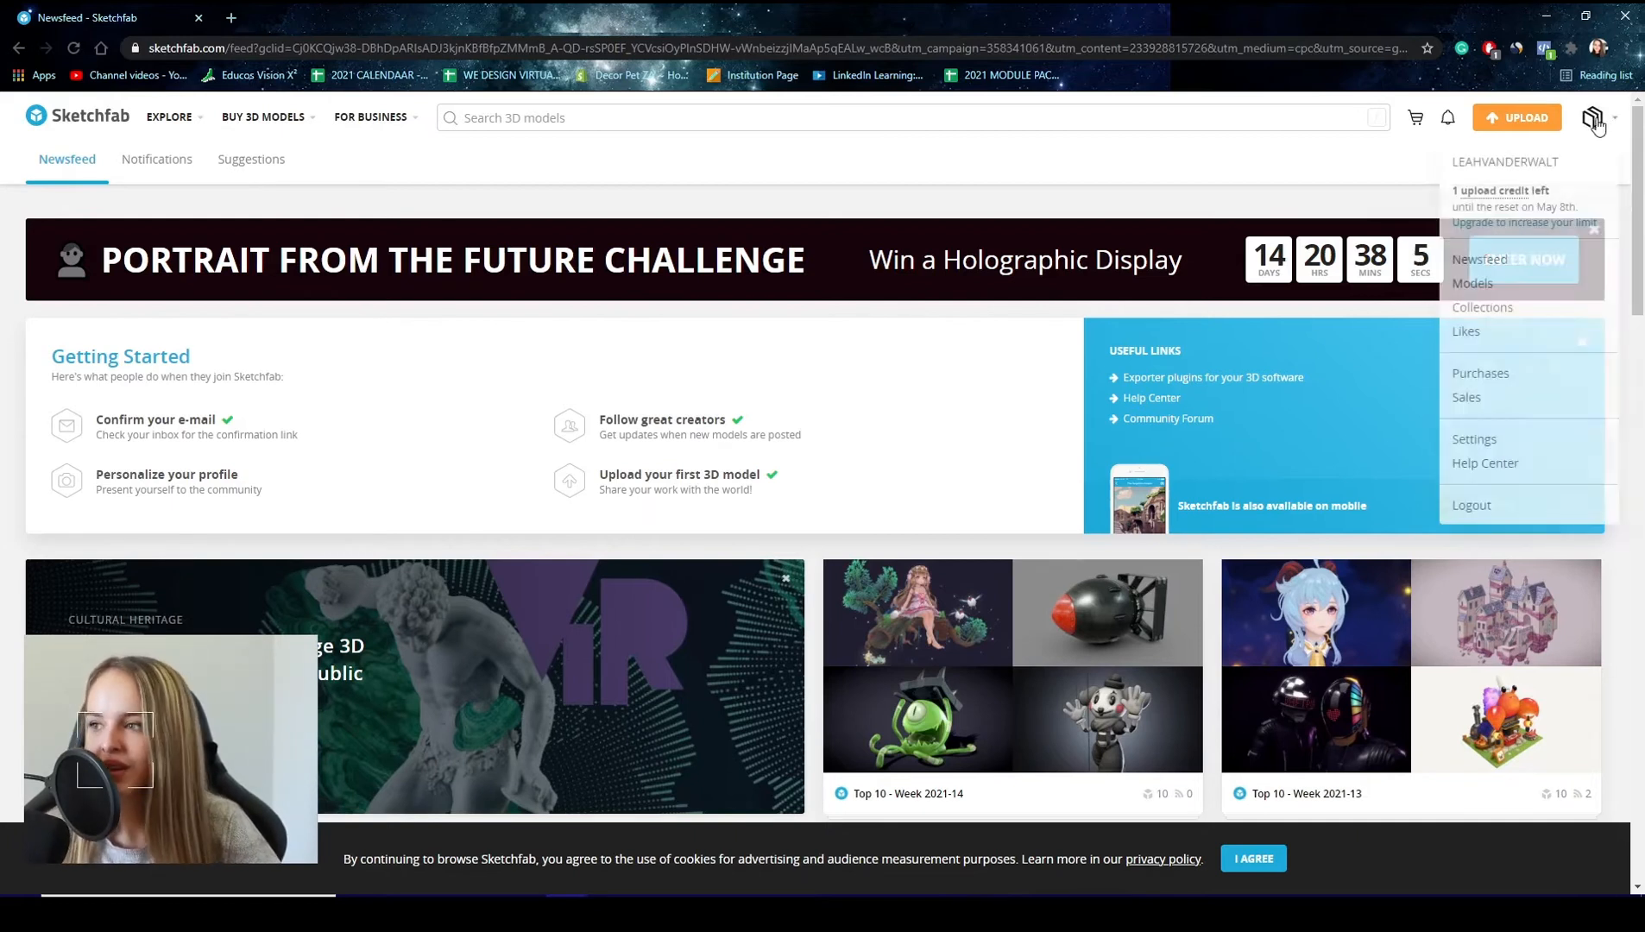
click(1505, 162)
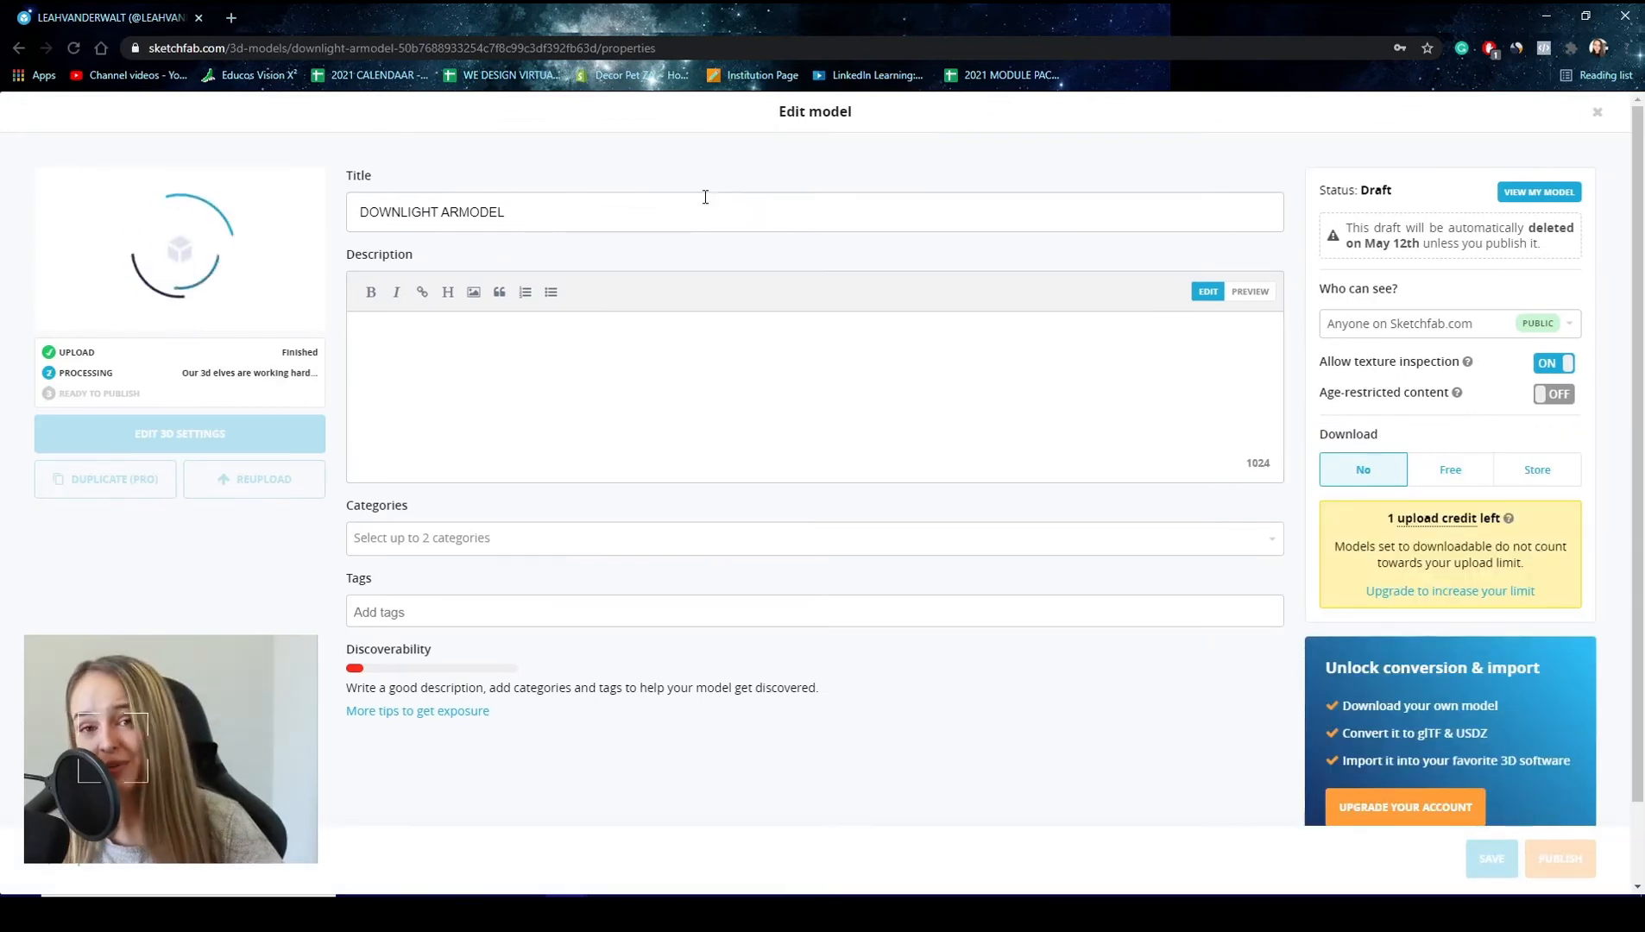
Enter Edit 3D Settings for the uploaded DOWNLIGHT ARMODEL draft.
click(178, 433)
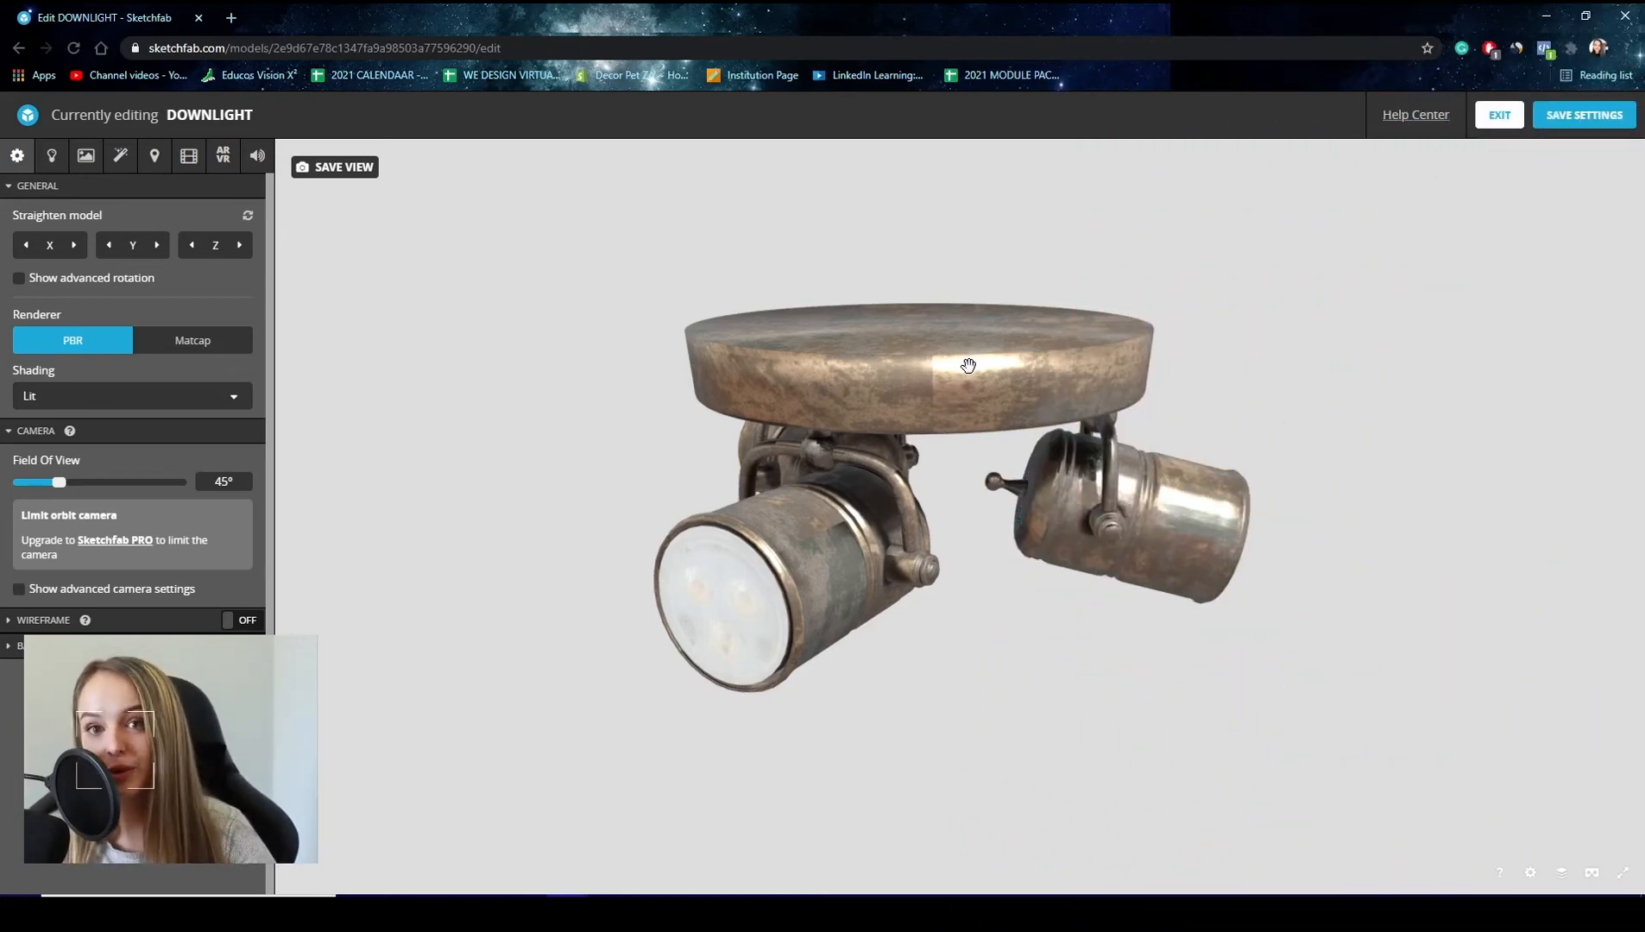
Review the Lighting settings from above the model, then move to the Materials settings.
click(50, 155)
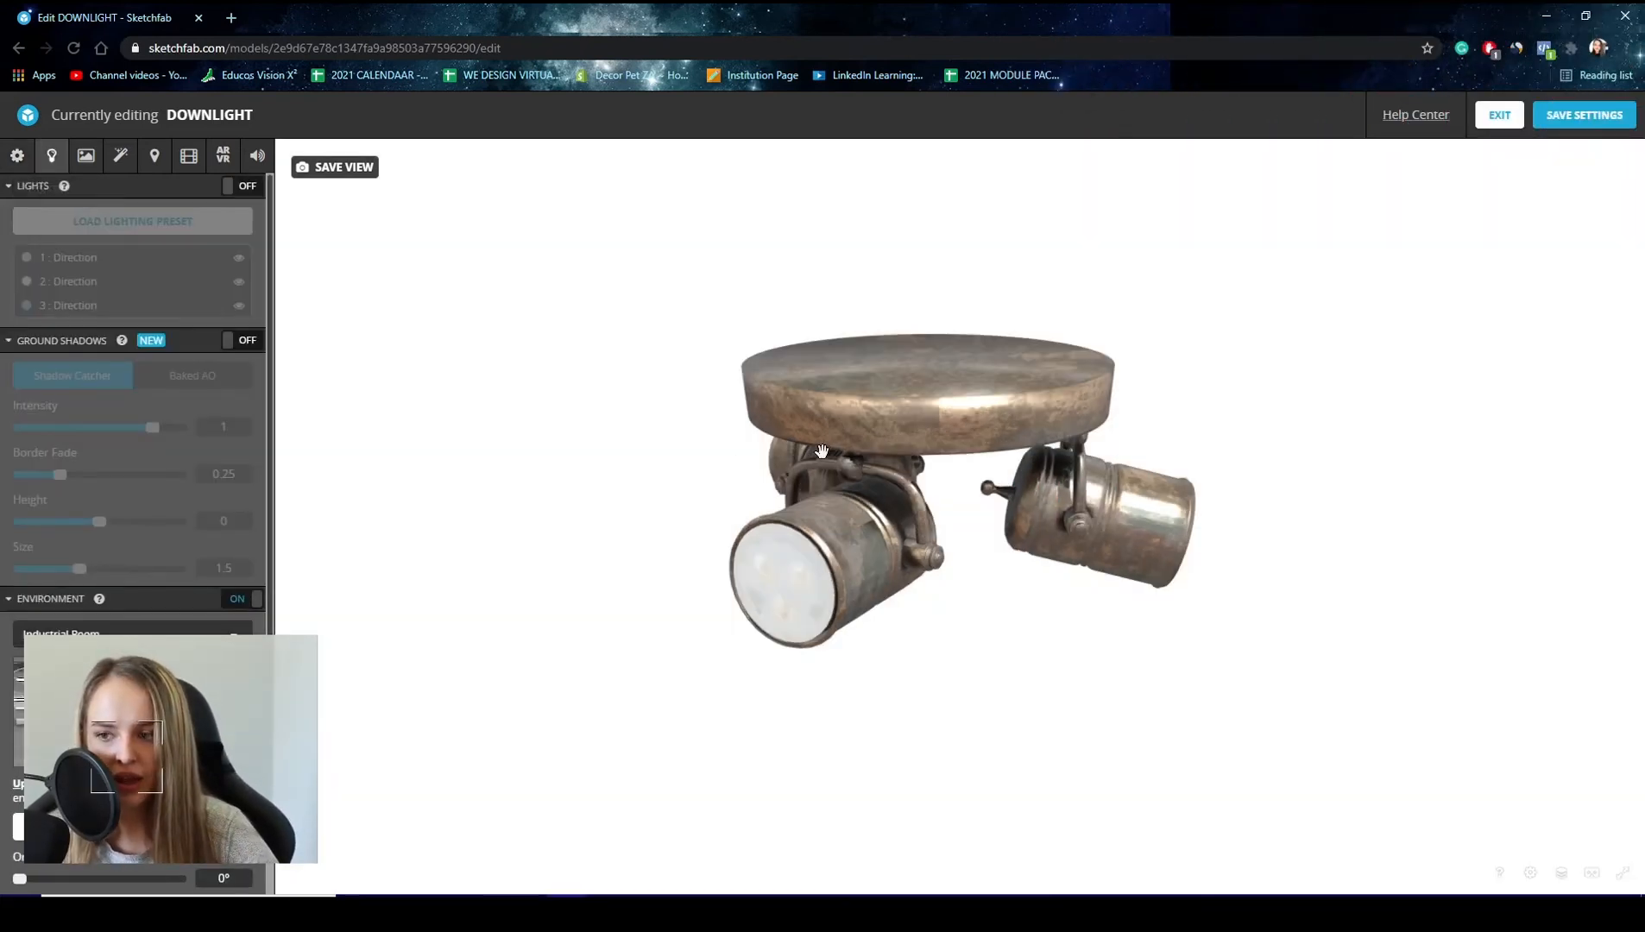
drag(823, 450, 1020, 540)
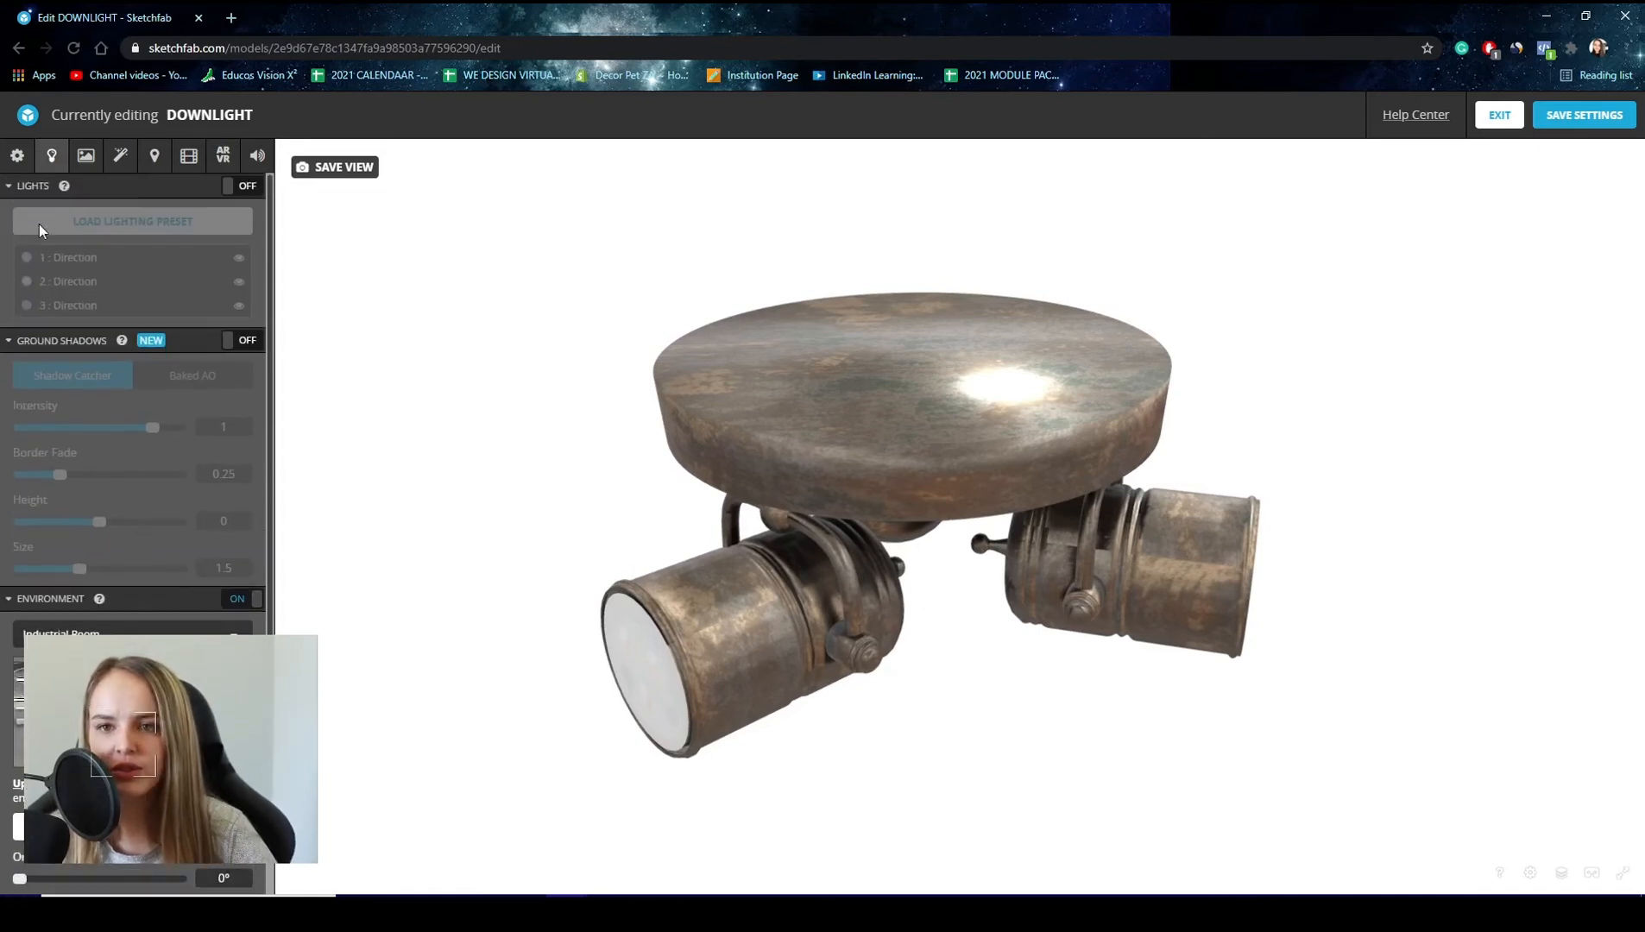
click(85, 156)
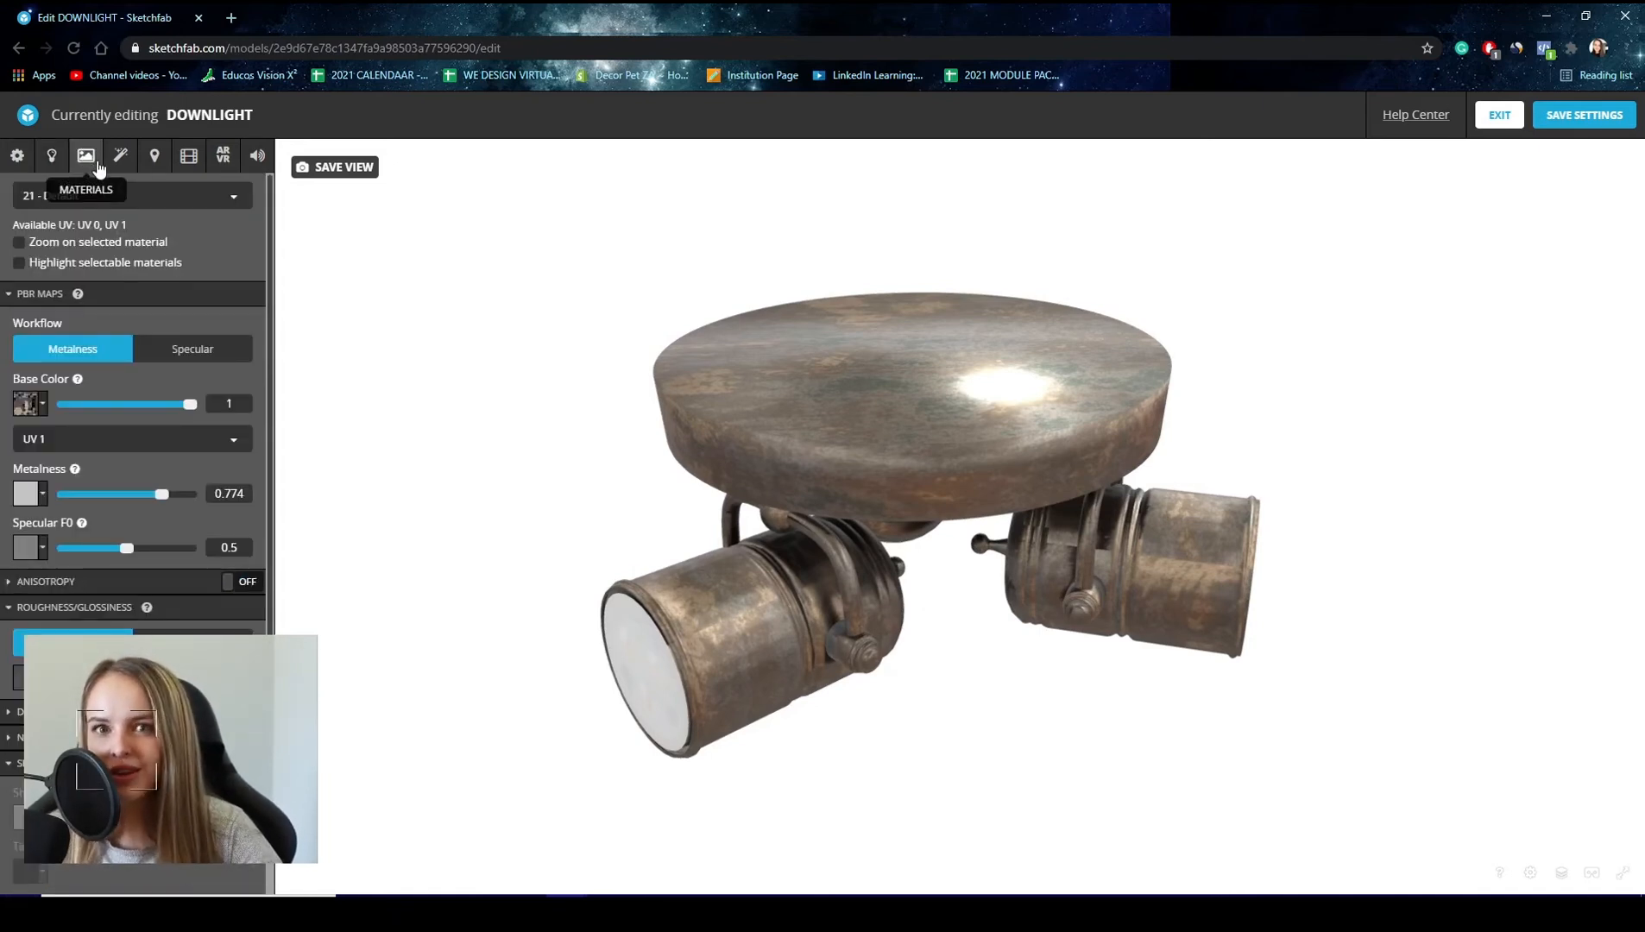
mouse_move(29, 415)
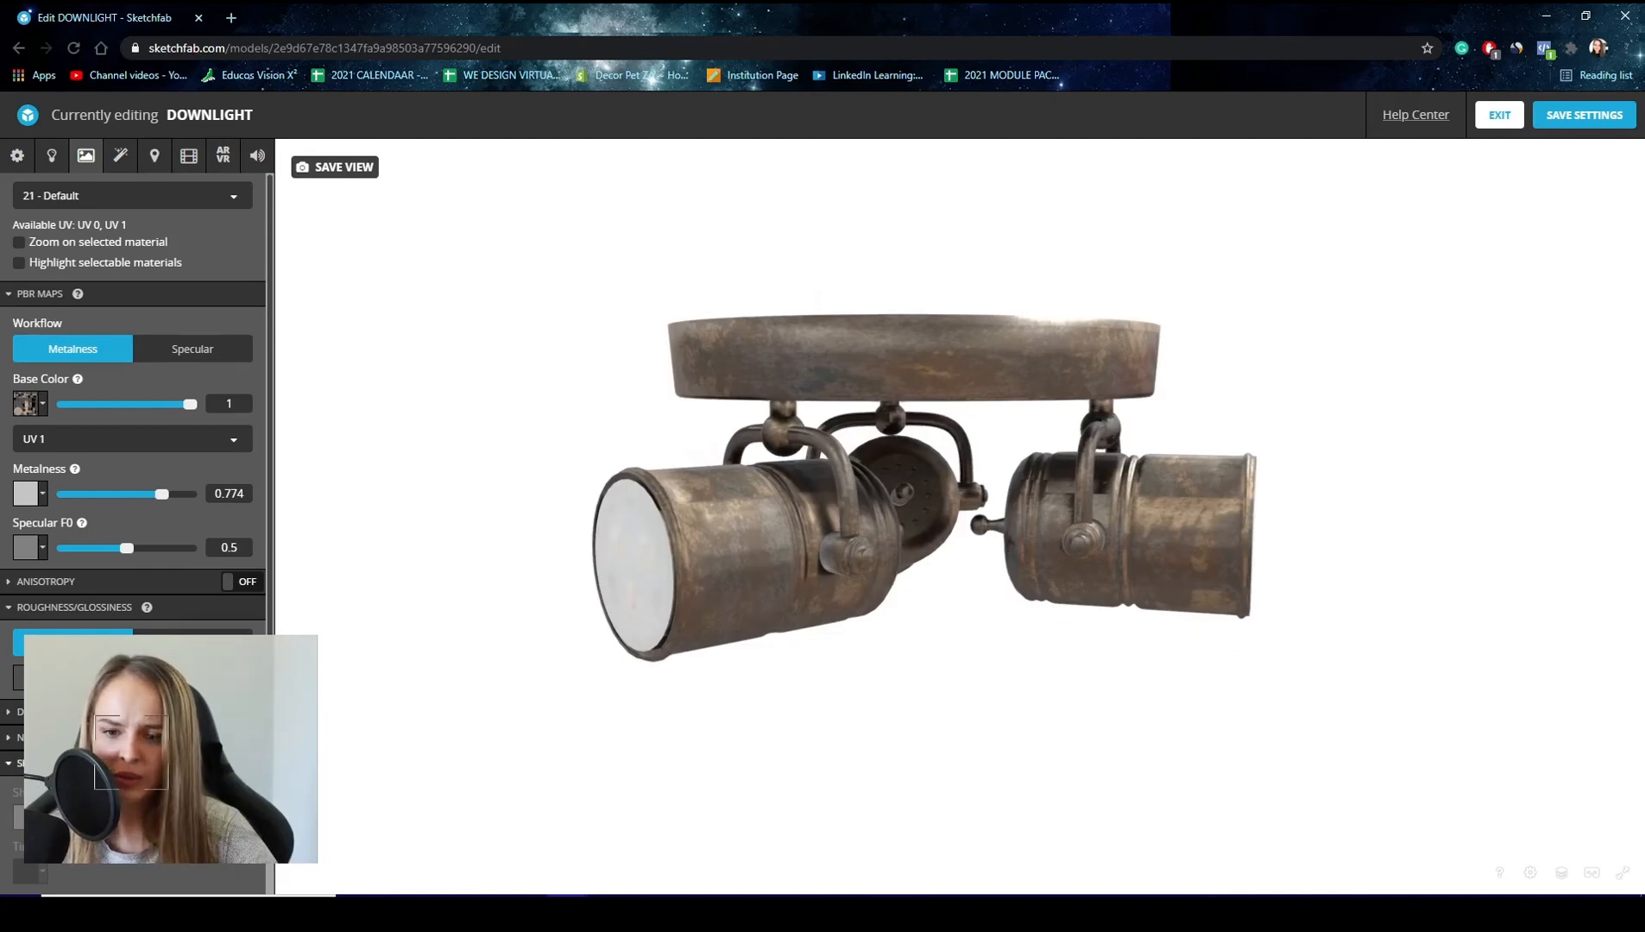
Scroll through the PBR material values, then switch to the Annotations settings.
scroll(down, 3)
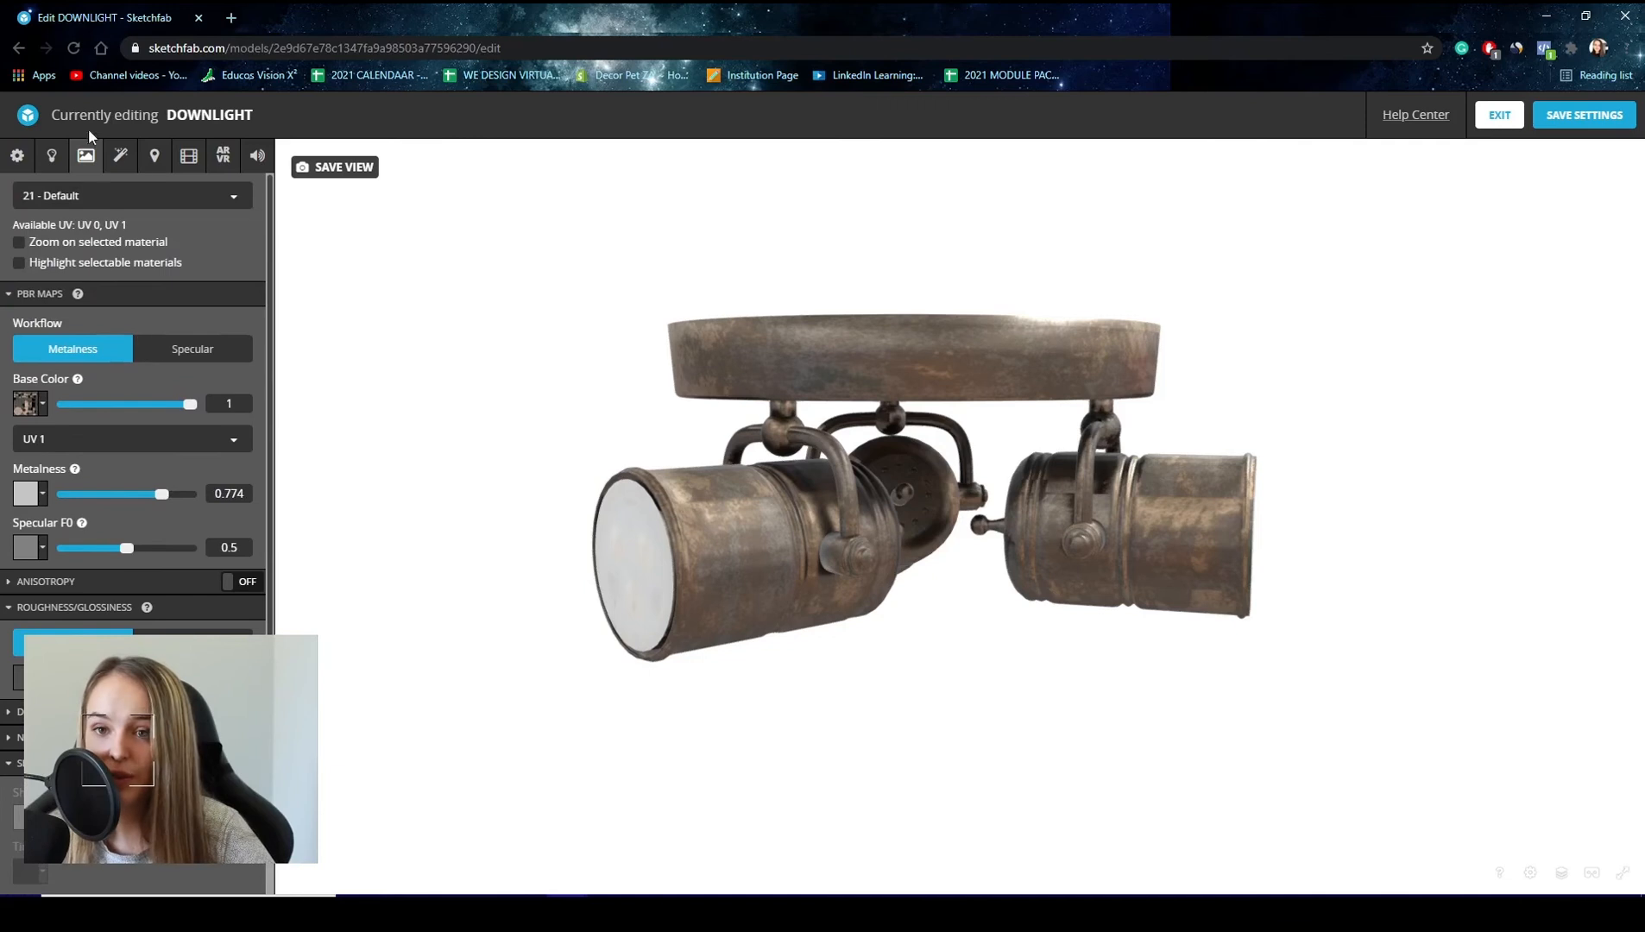
click(154, 155)
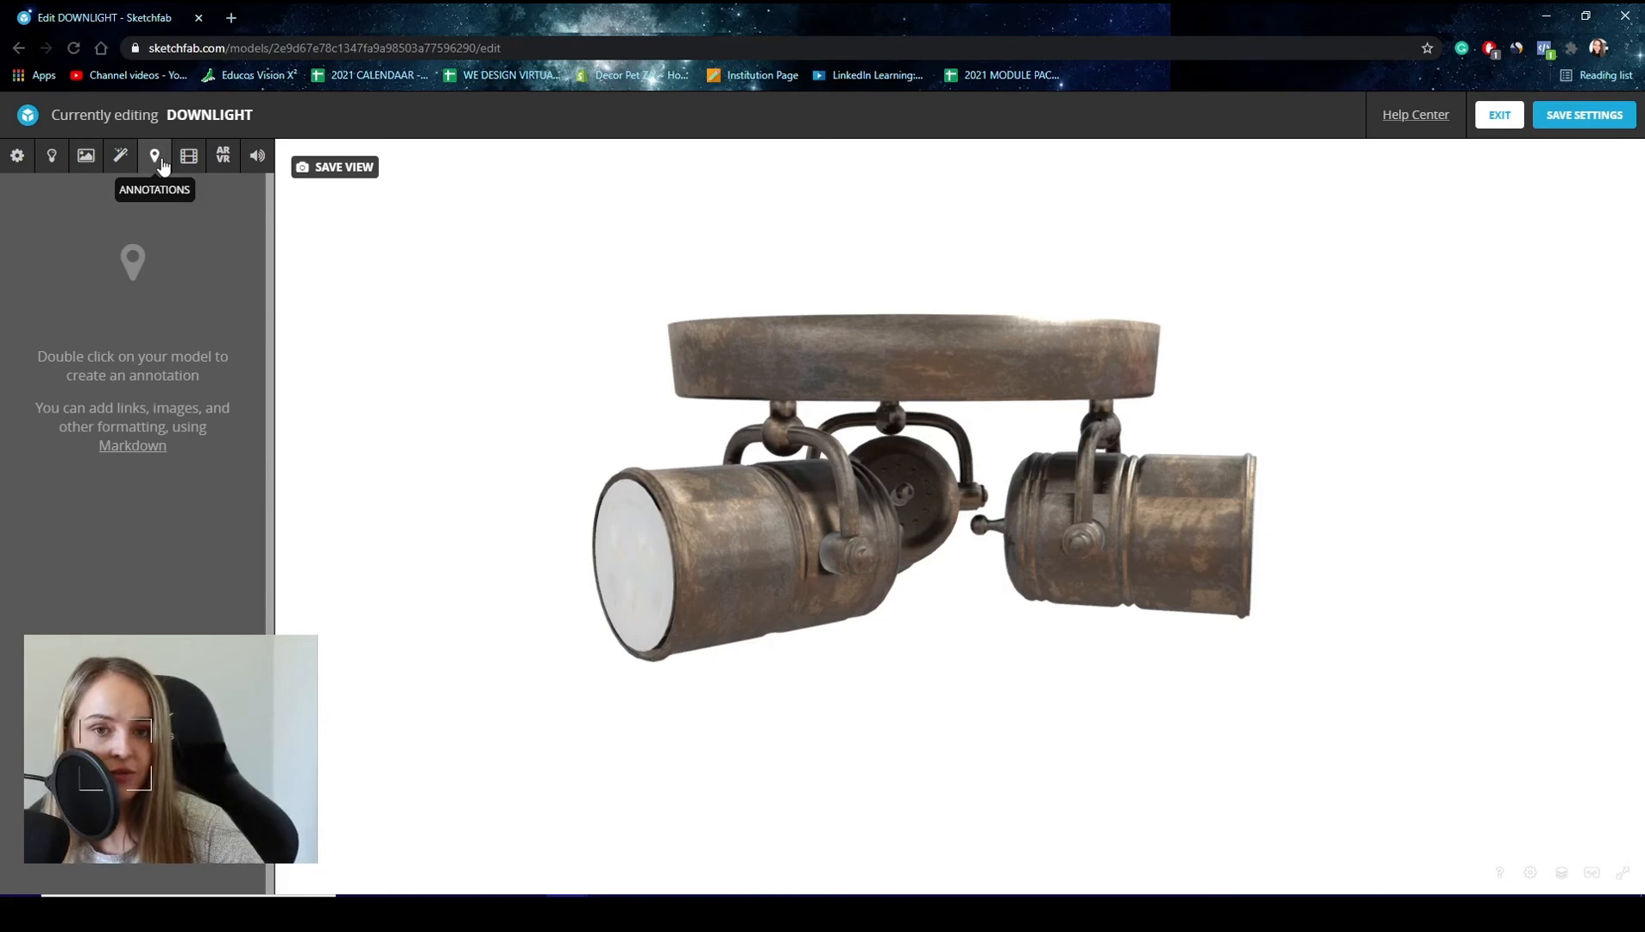
mouse_move(188, 155)
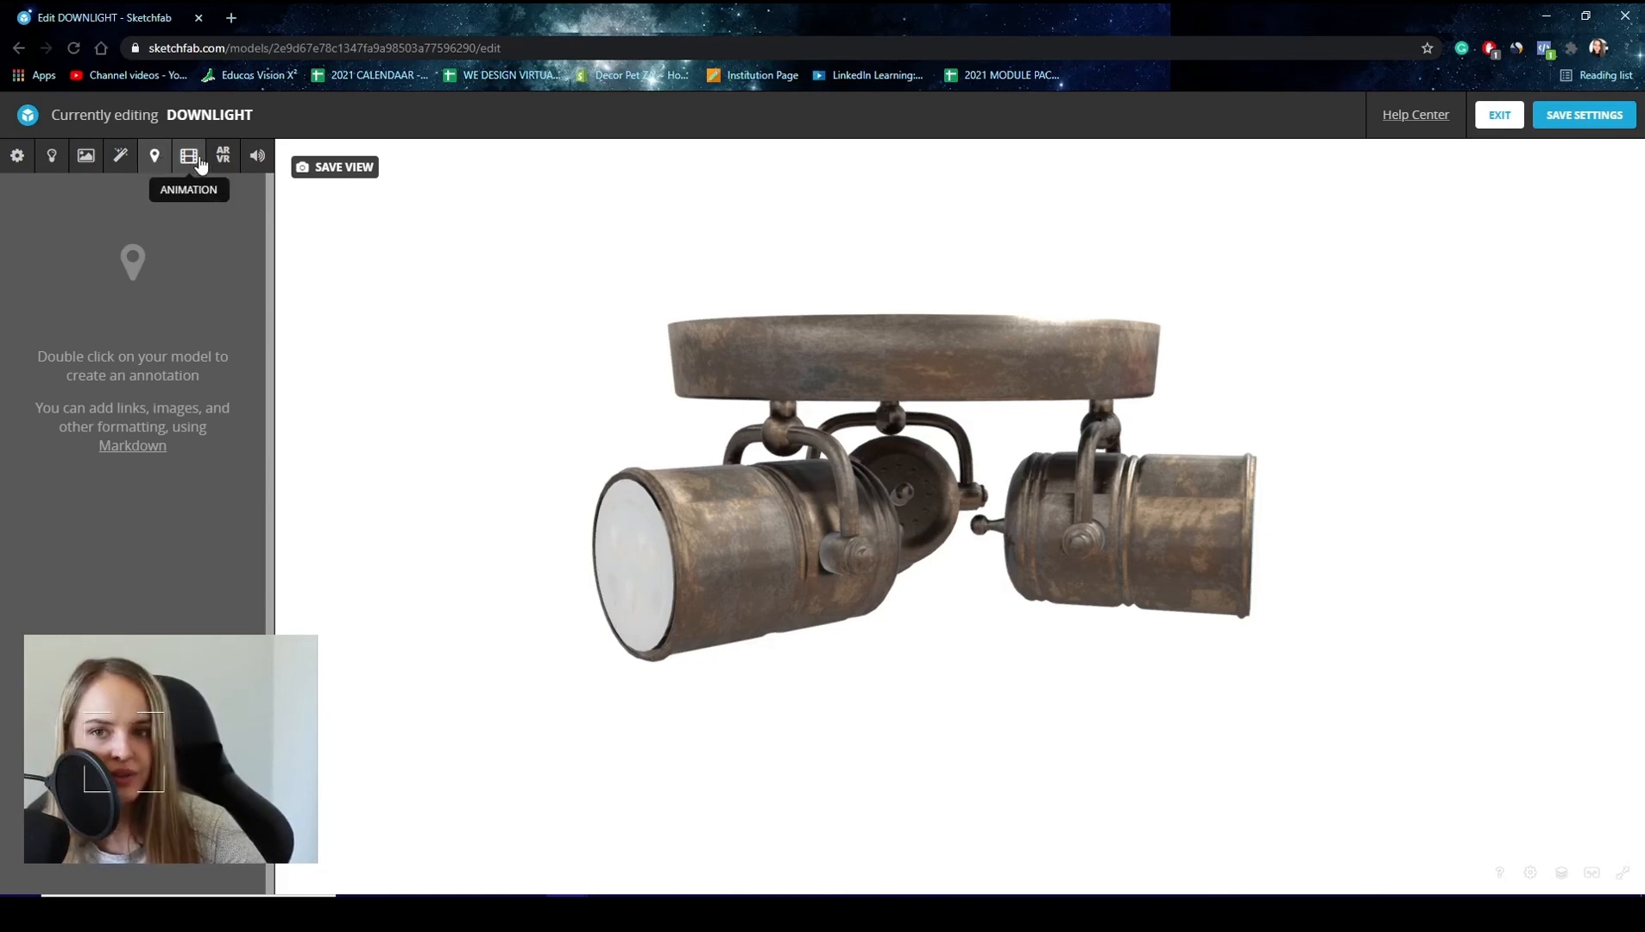
Compare the downlight's VR world scale against the 1.75 m human figure.
click(222, 156)
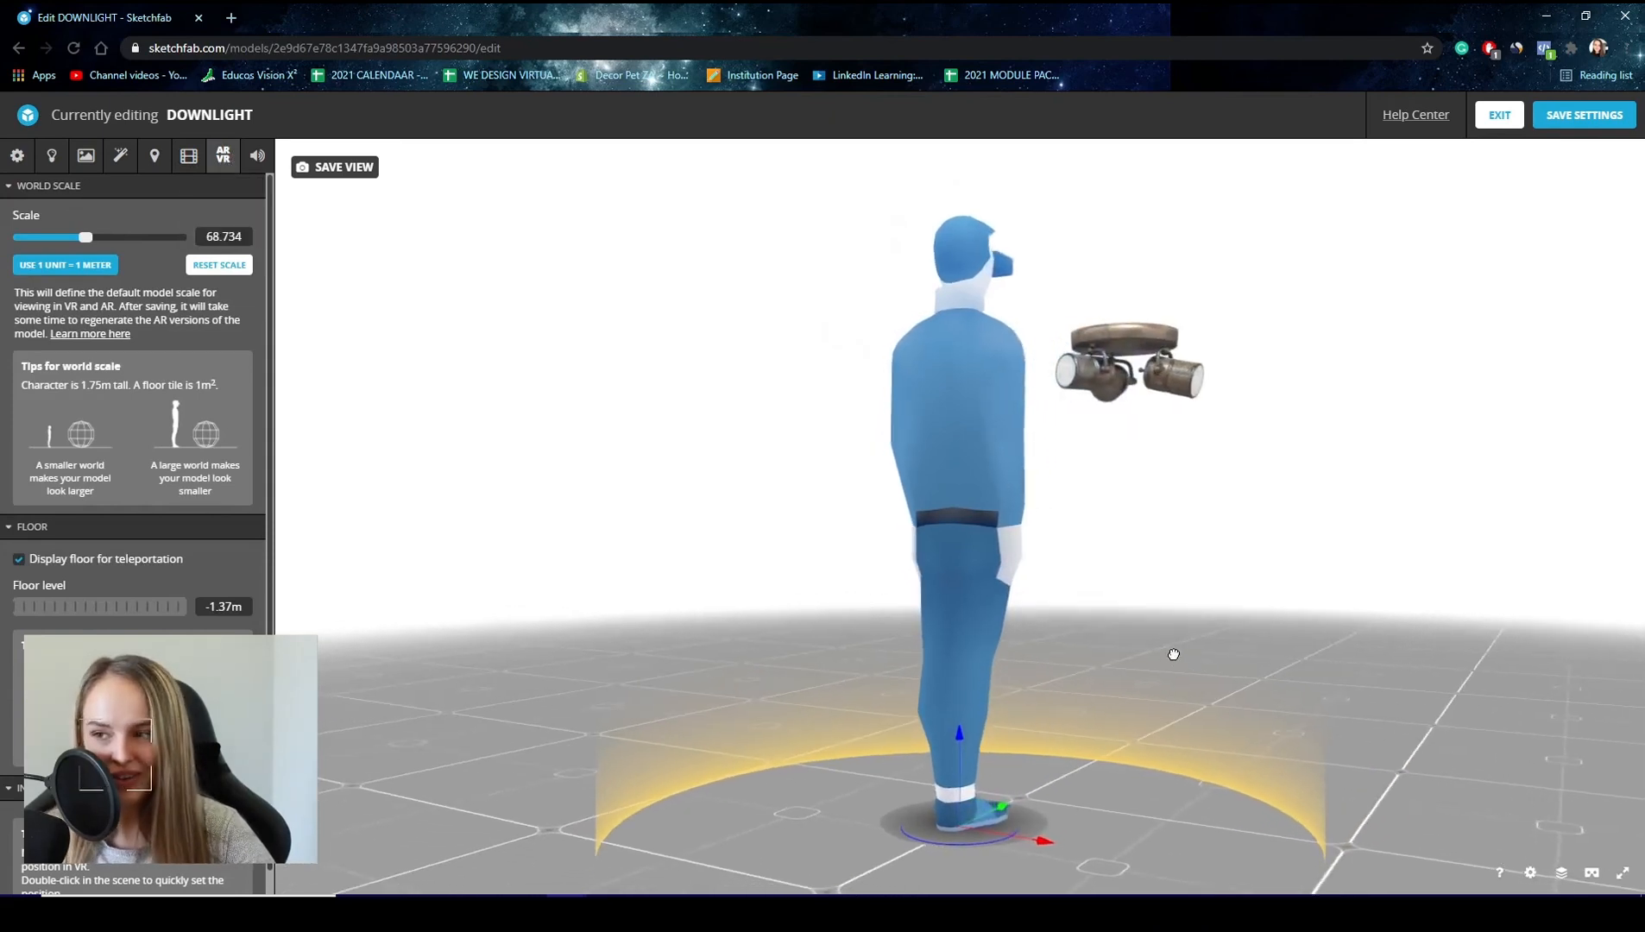
drag(1173, 654, 1001, 357)
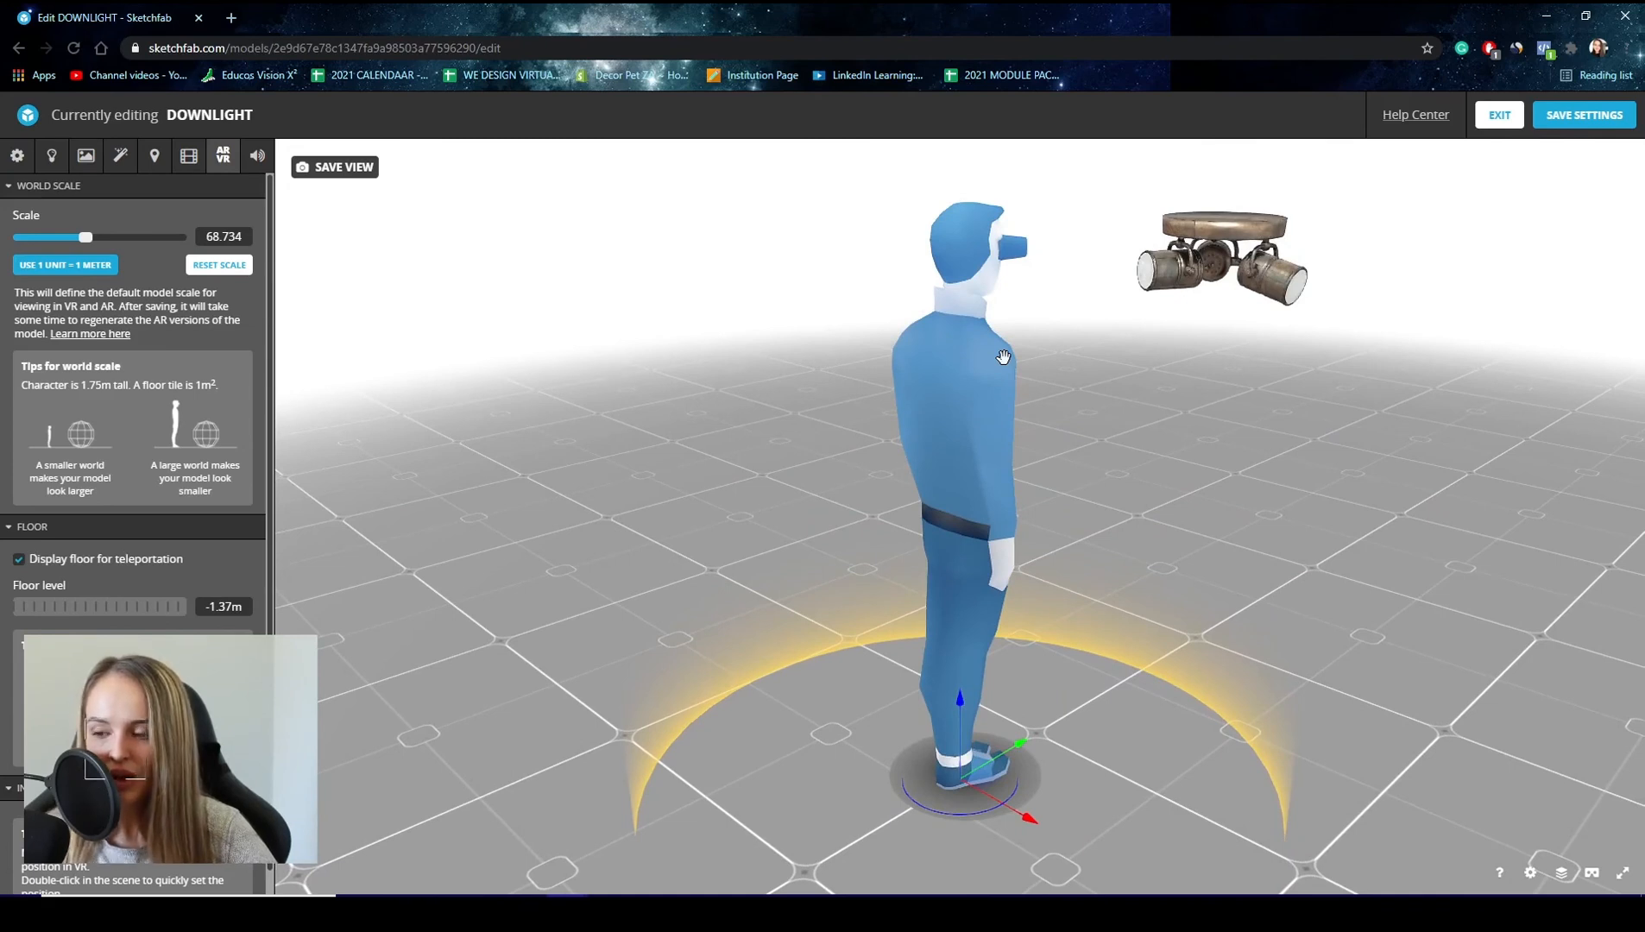
mouse_move(1038, 572)
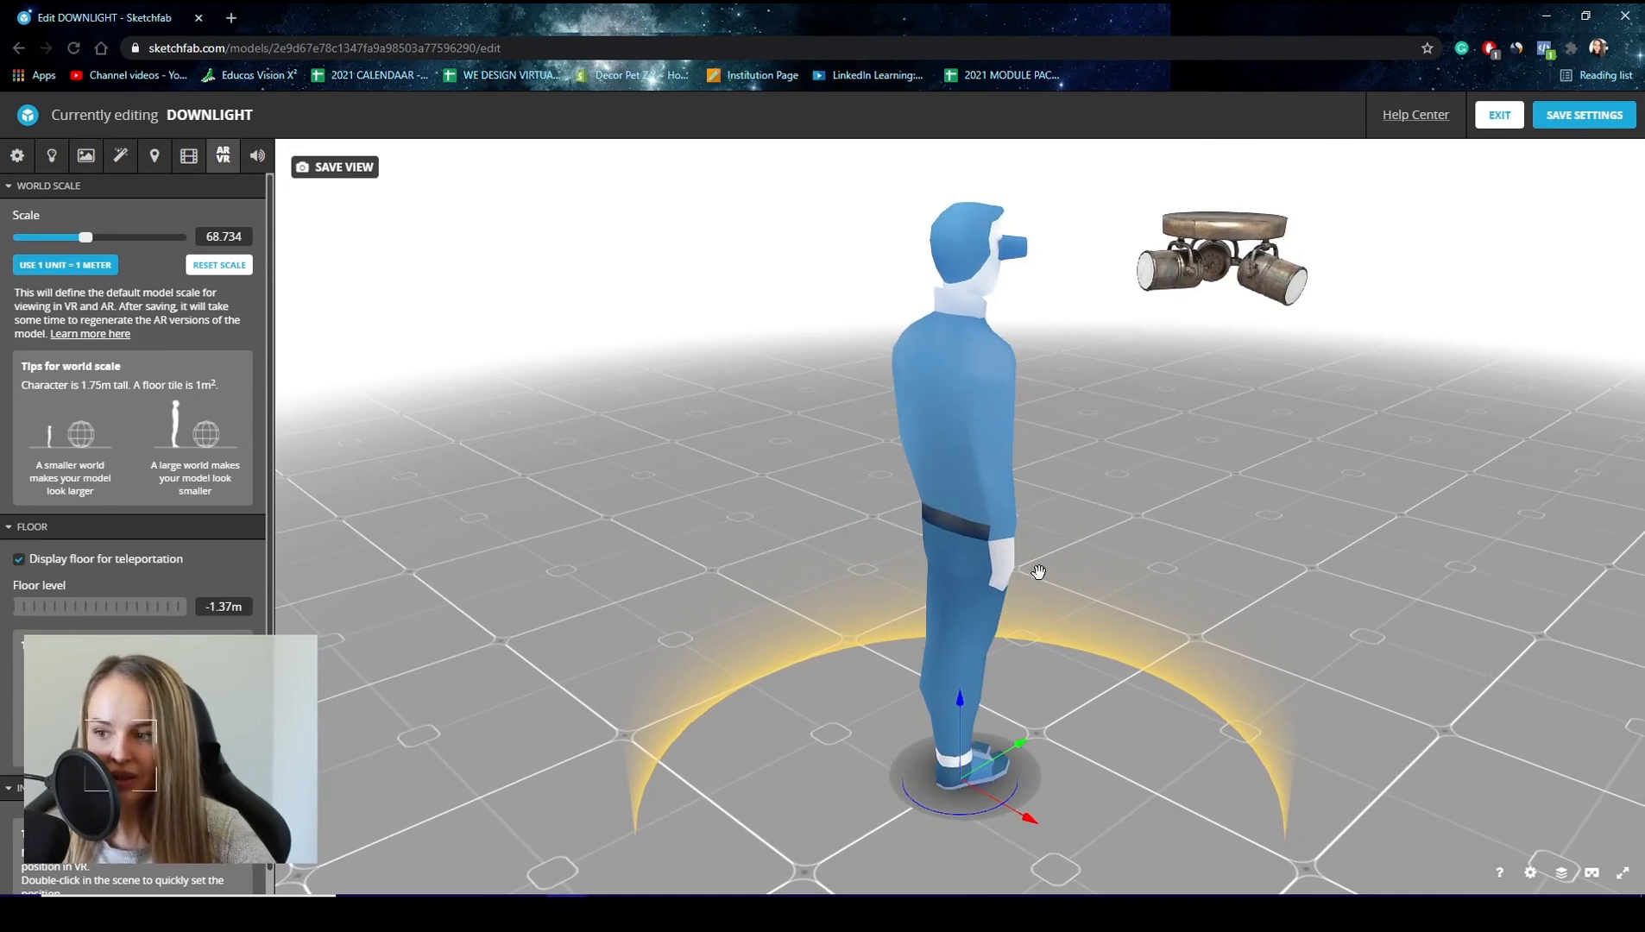
mouse_move(1248, 601)
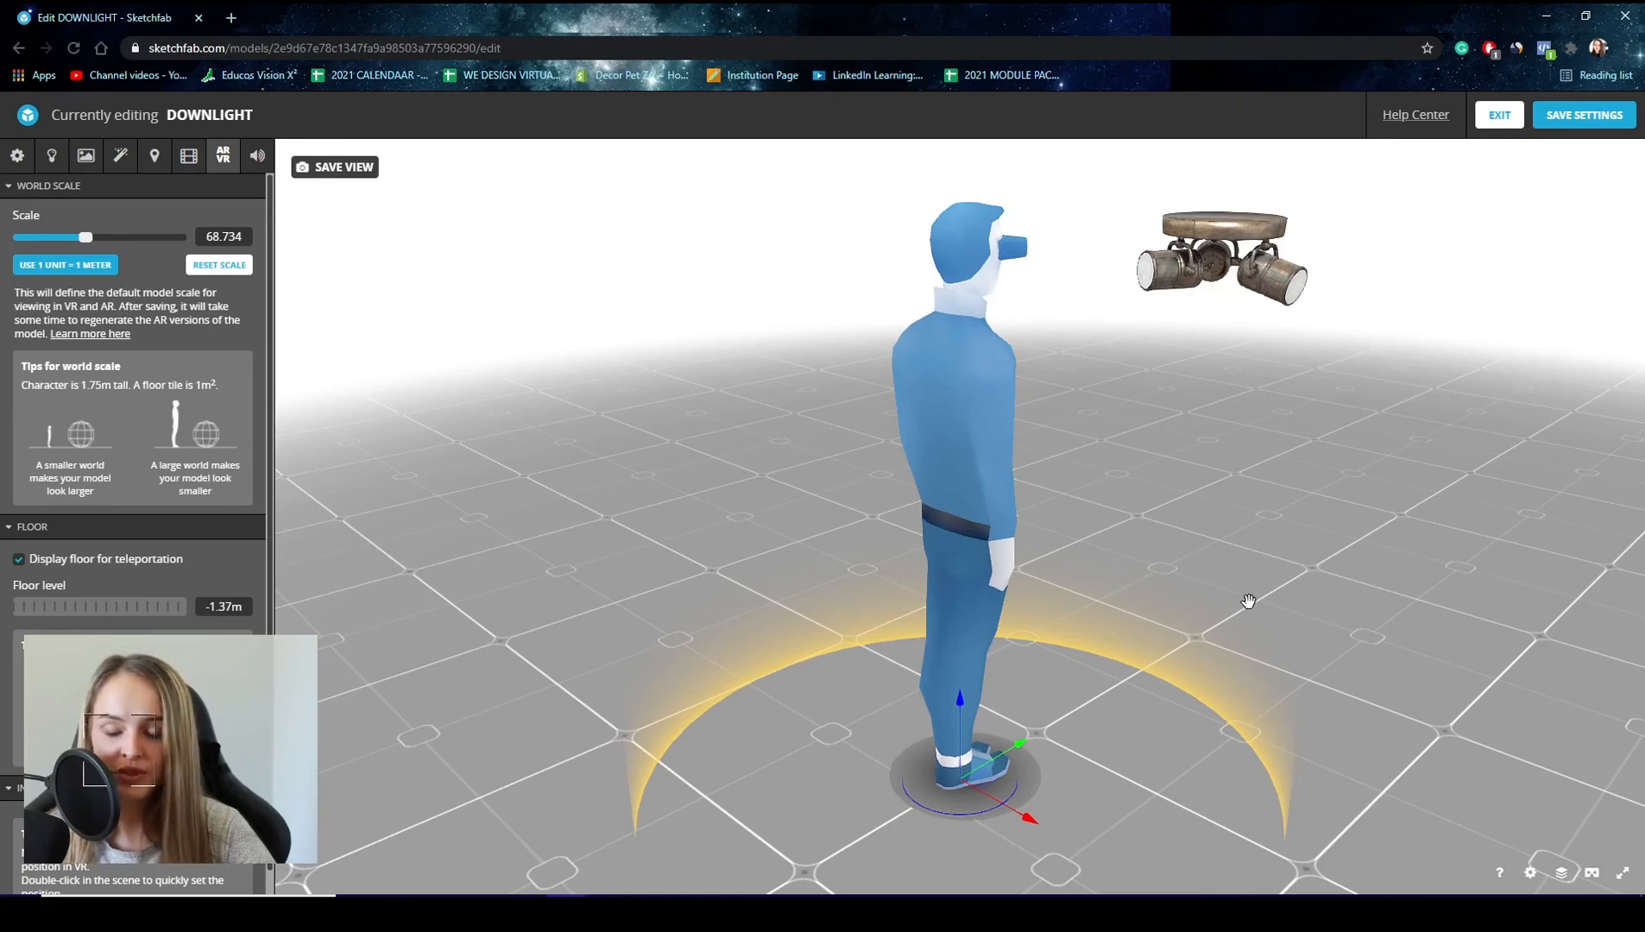
mouse_move(1239, 599)
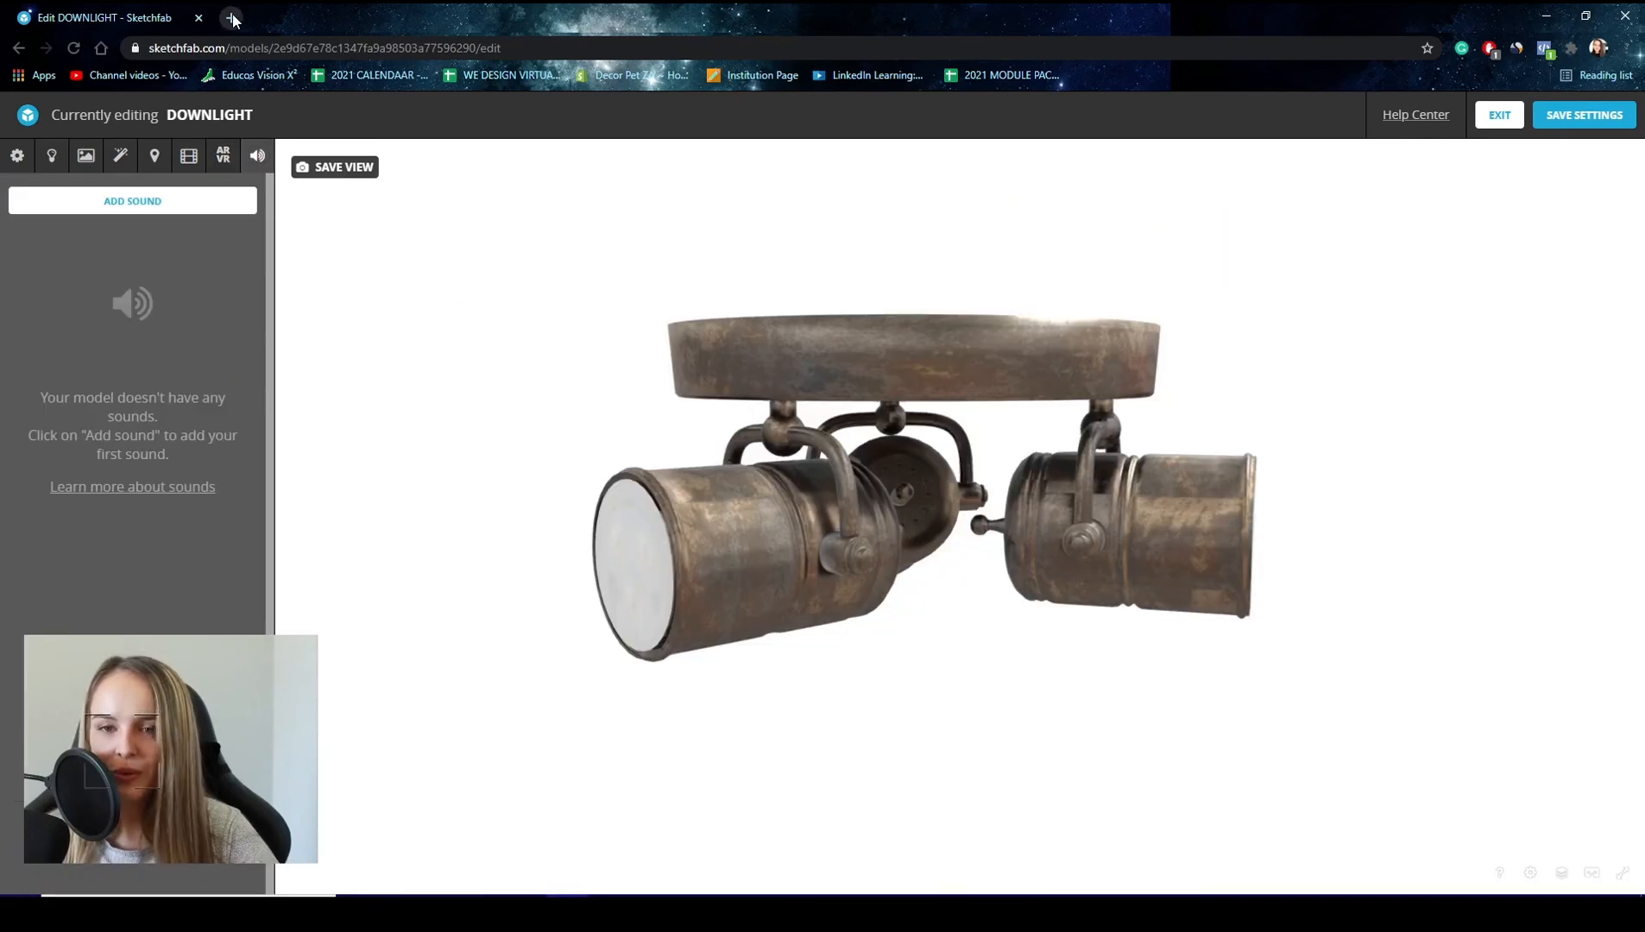
mouse_move(231, 19)
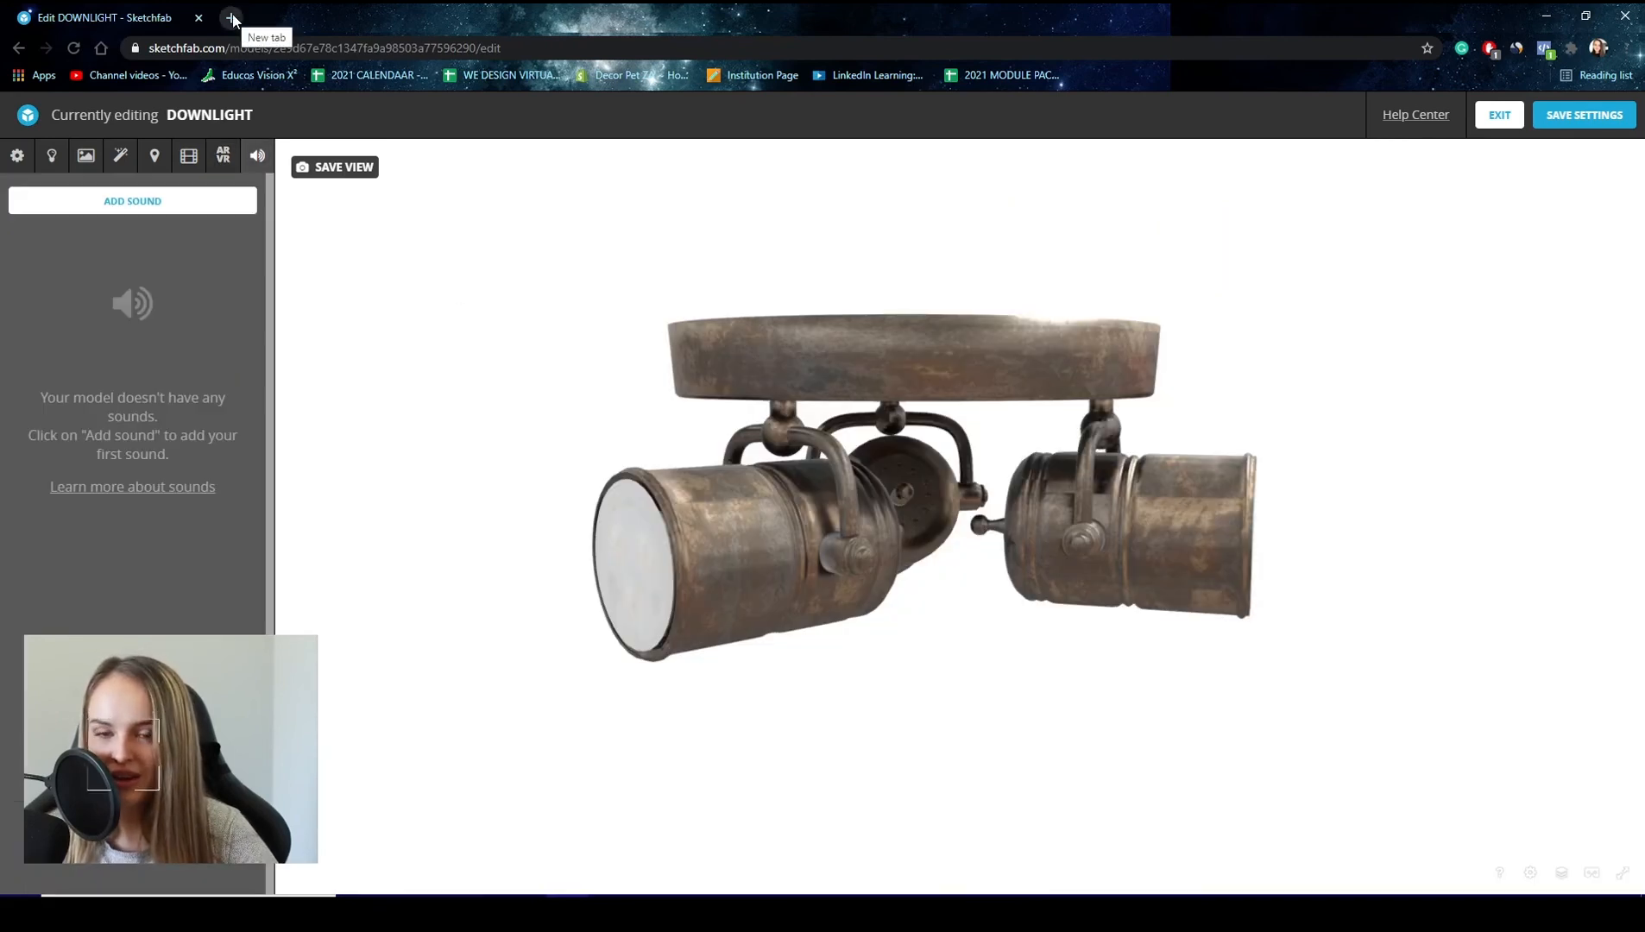
In a new browser tab, orbit the annotated Samsung printer model to face its front.
click(231, 17)
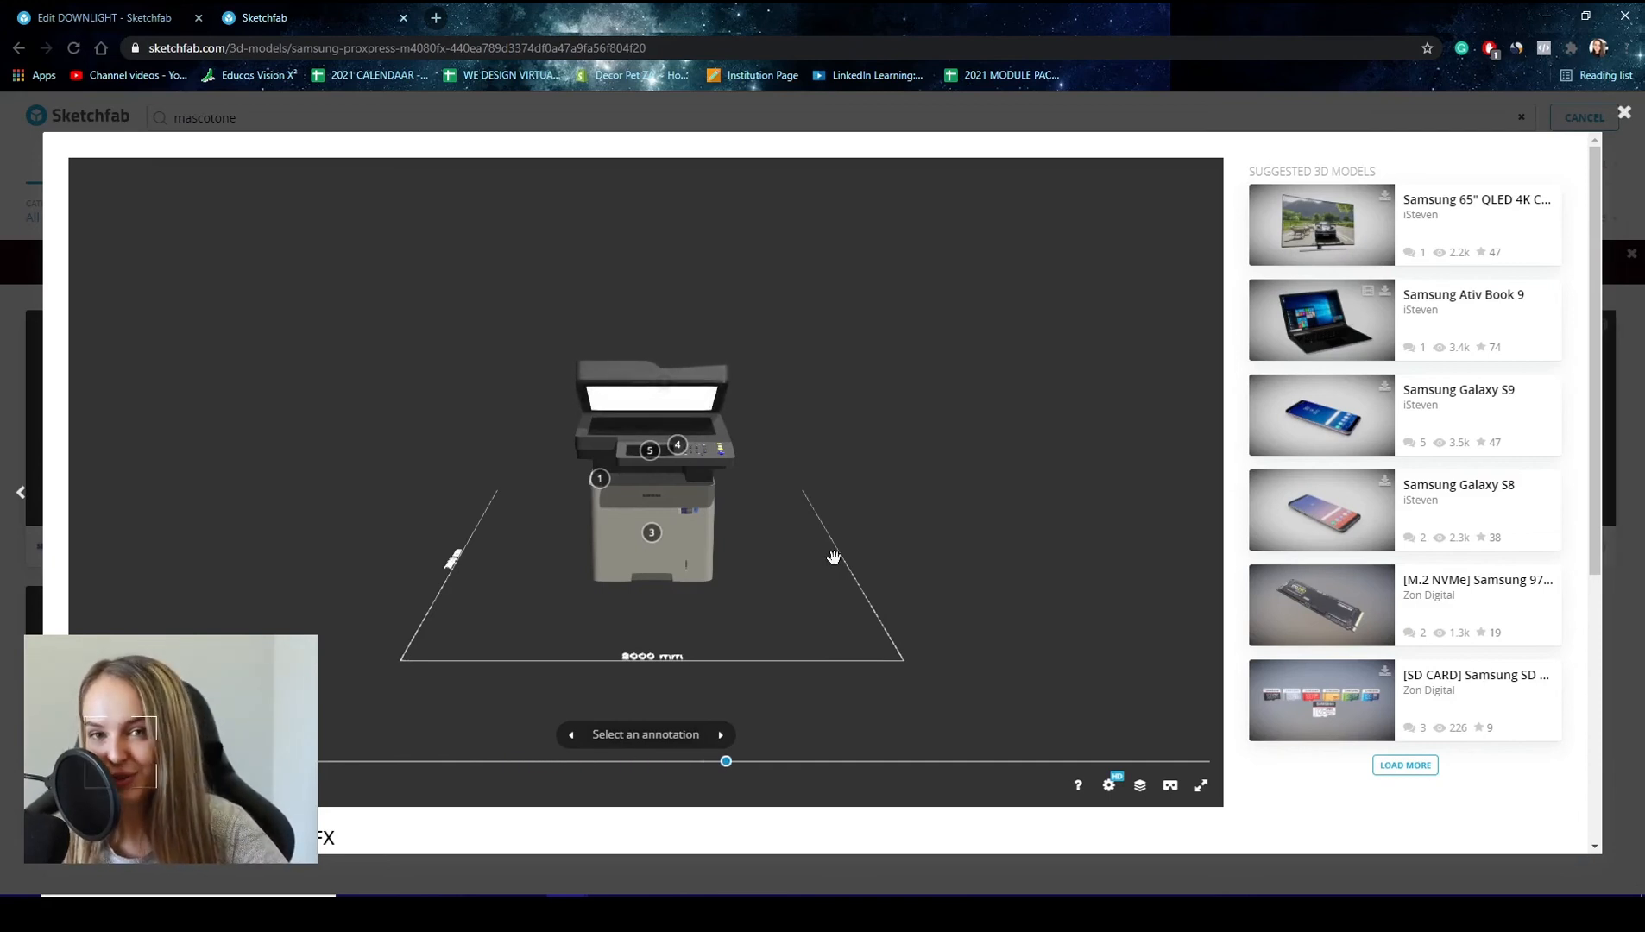
drag(833, 557, 734, 633)
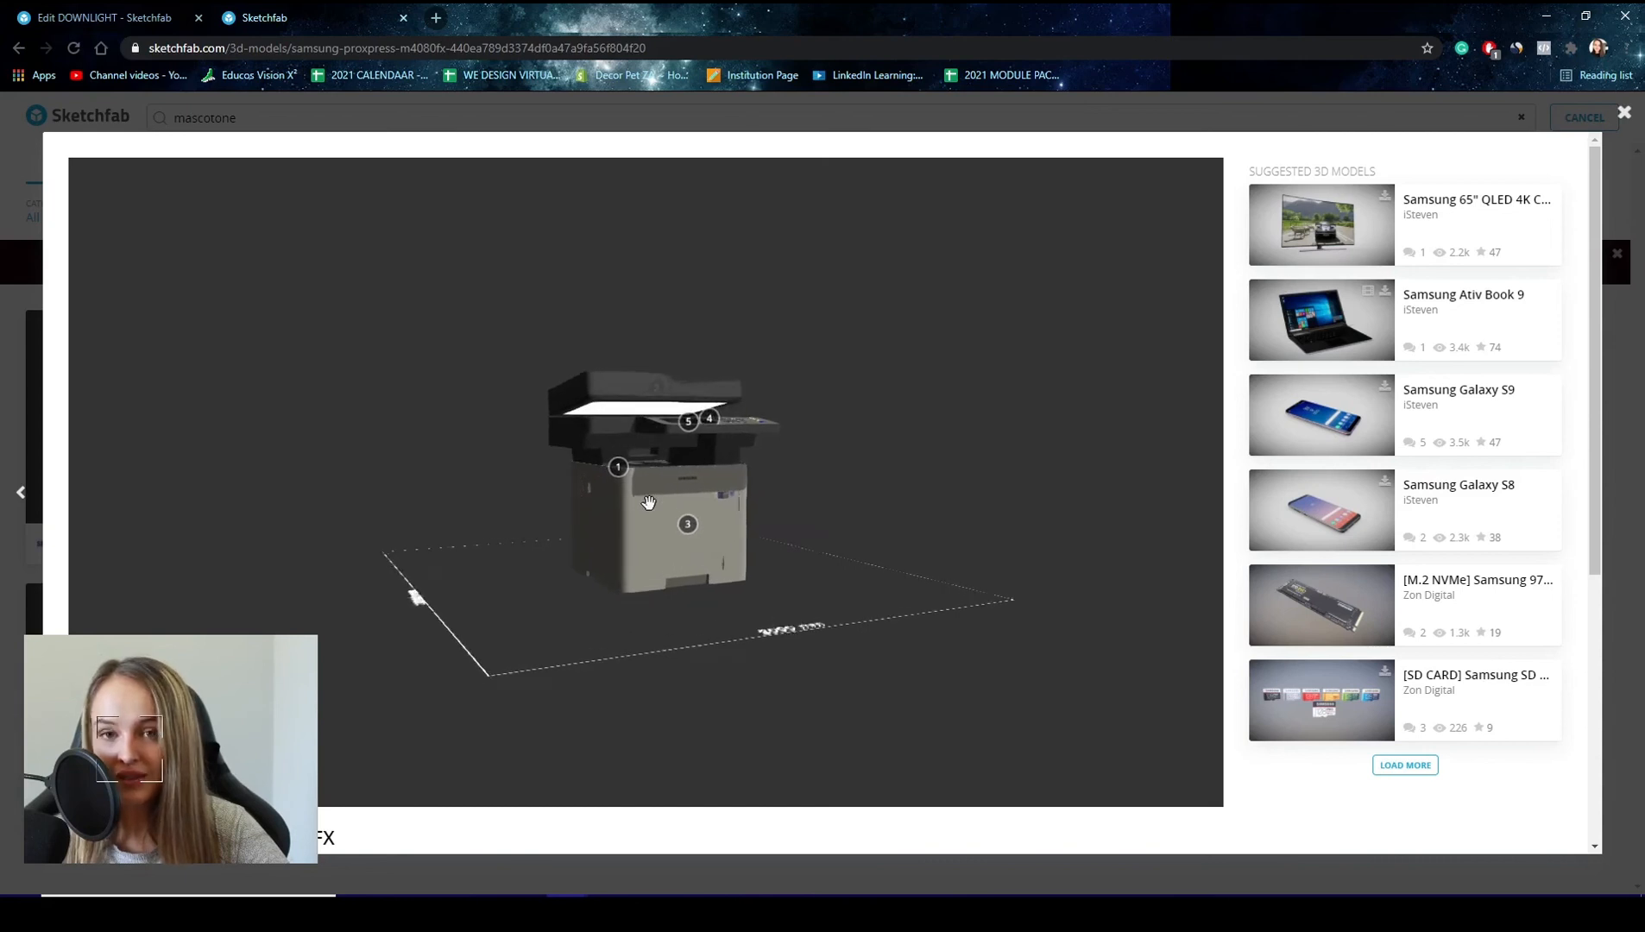
drag(647, 502, 752, 559)
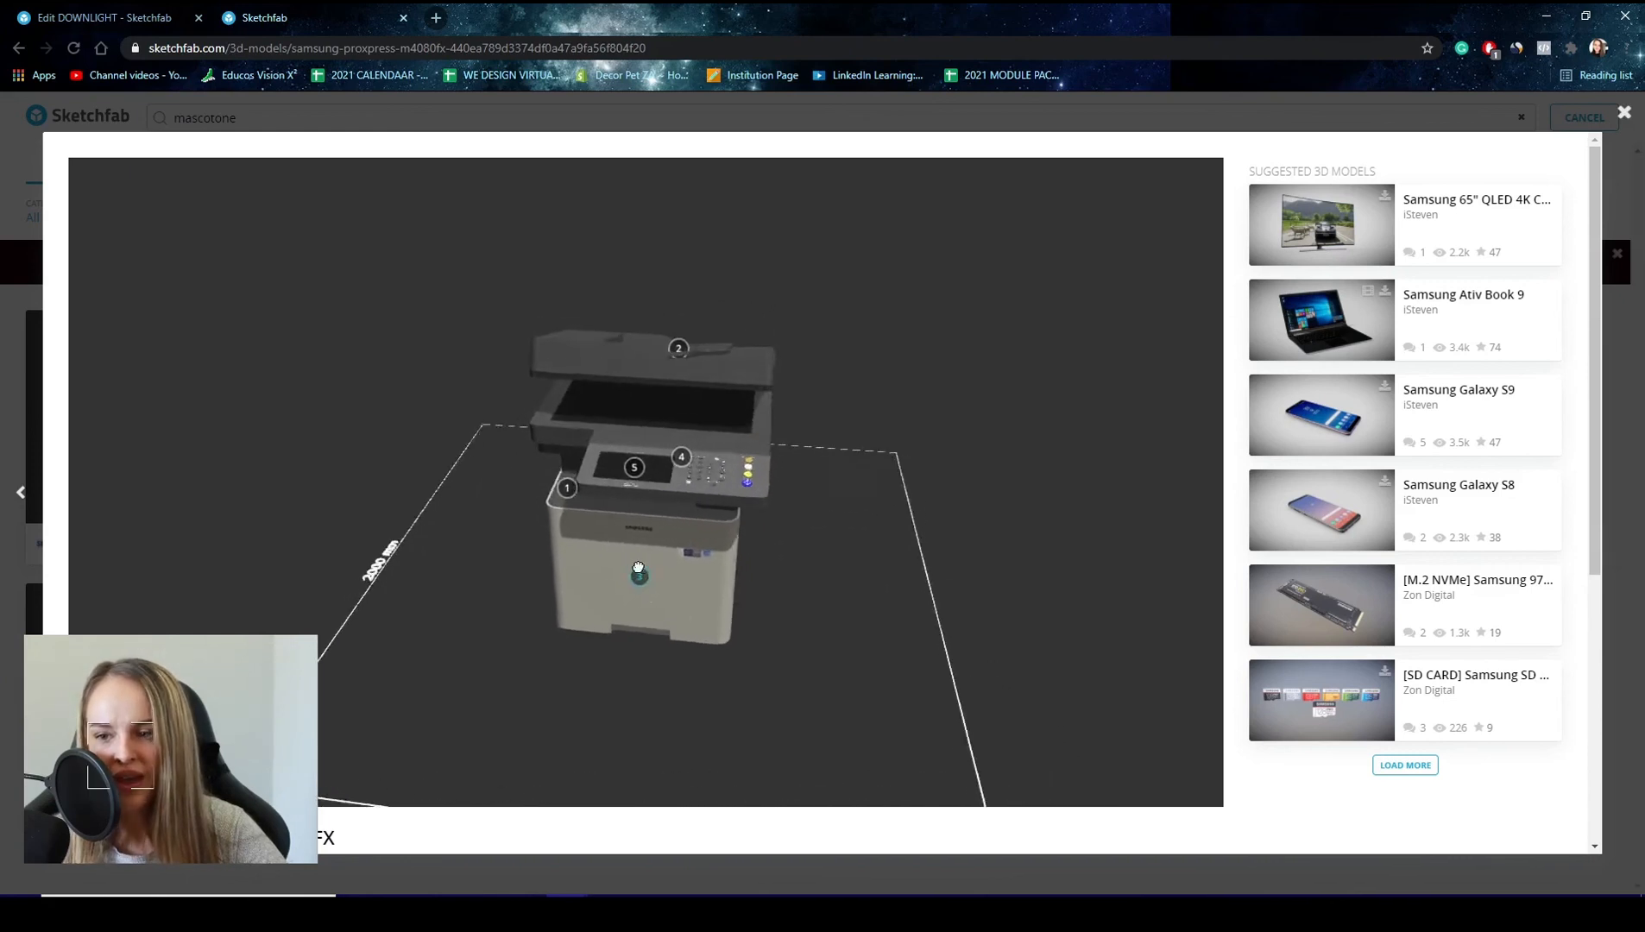
drag(636, 571, 680, 570)
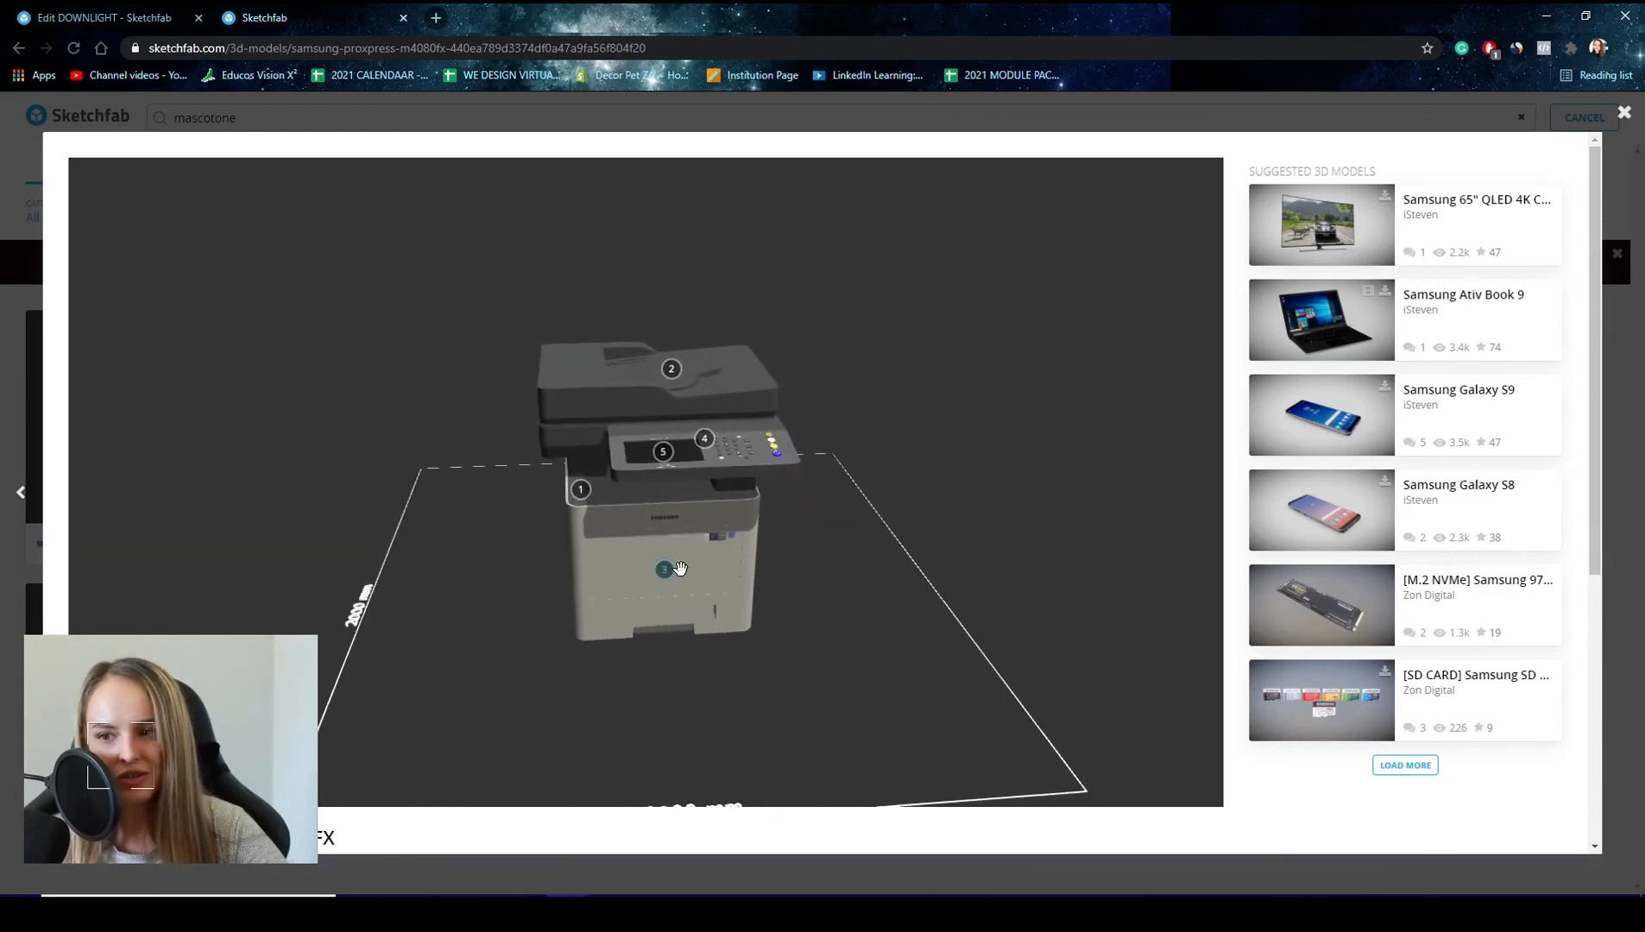
Expand annotation 3, Heavy Paper Handling, and read its description text.
click(664, 567)
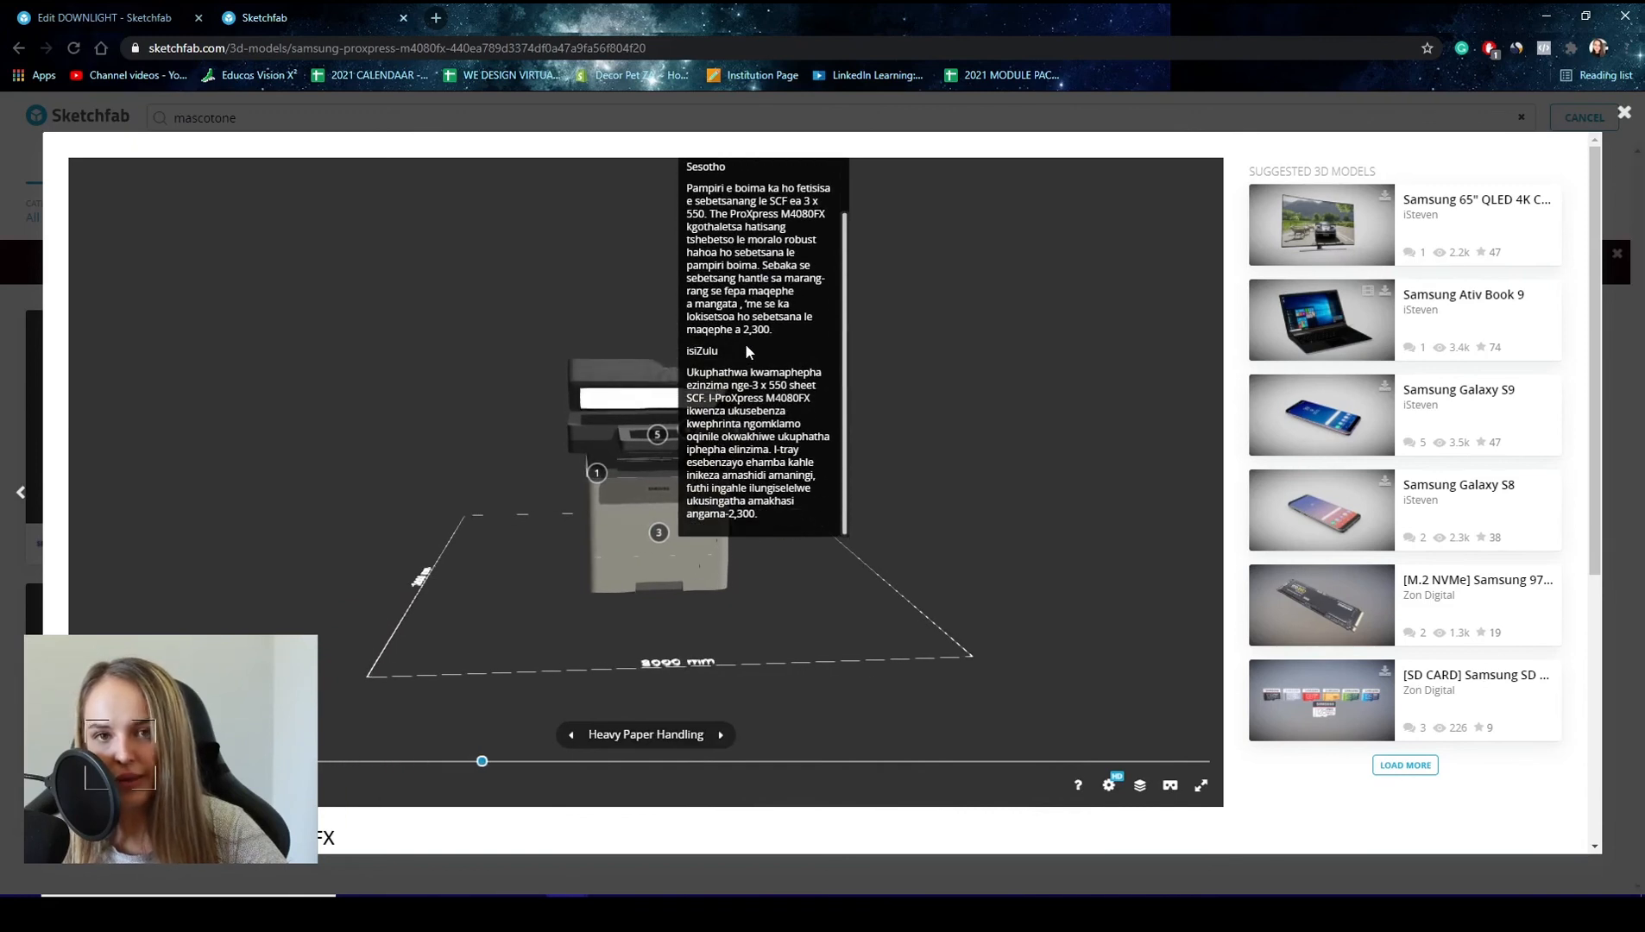
drag(481, 761, 697, 761)
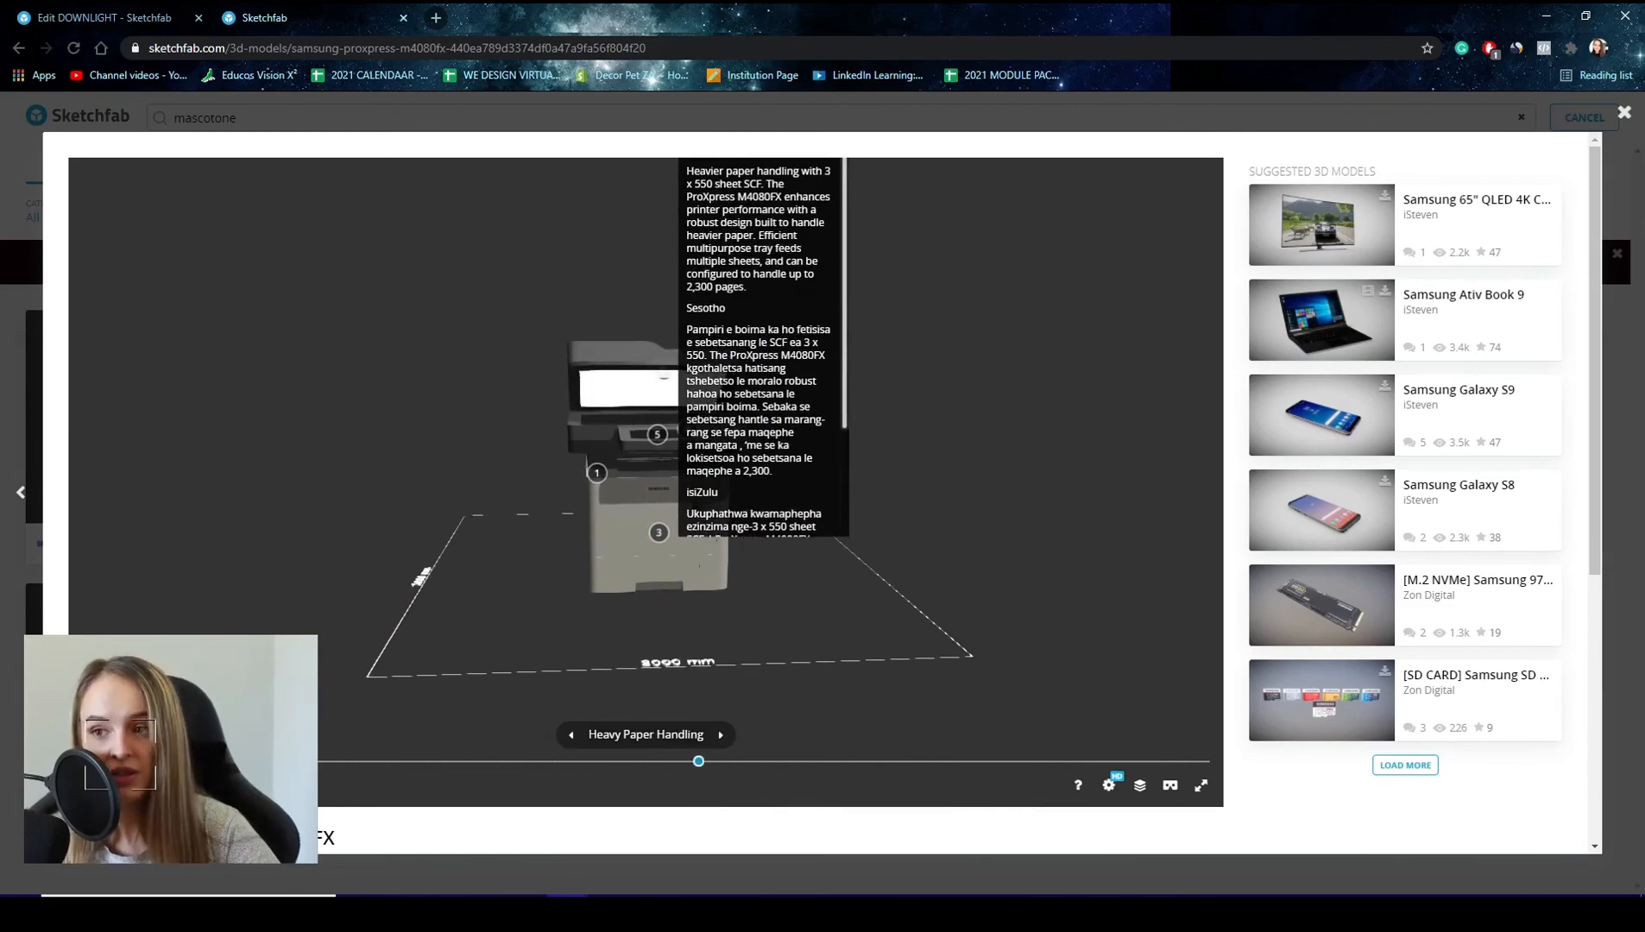